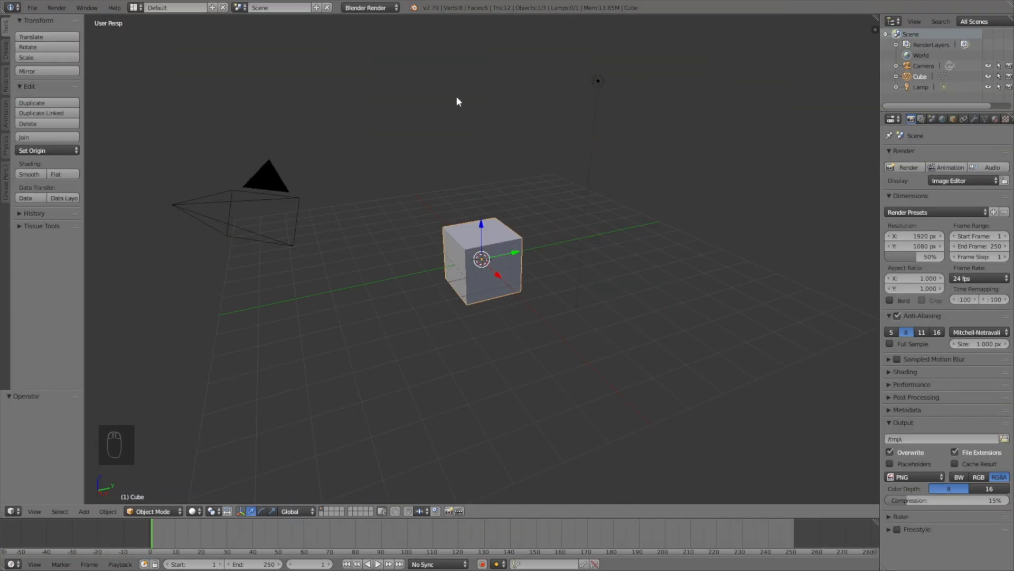
# Step: Switch the render engine to Cycles, delete the lamp, and list the cube's modifiers
pyautogui.click(368, 7)
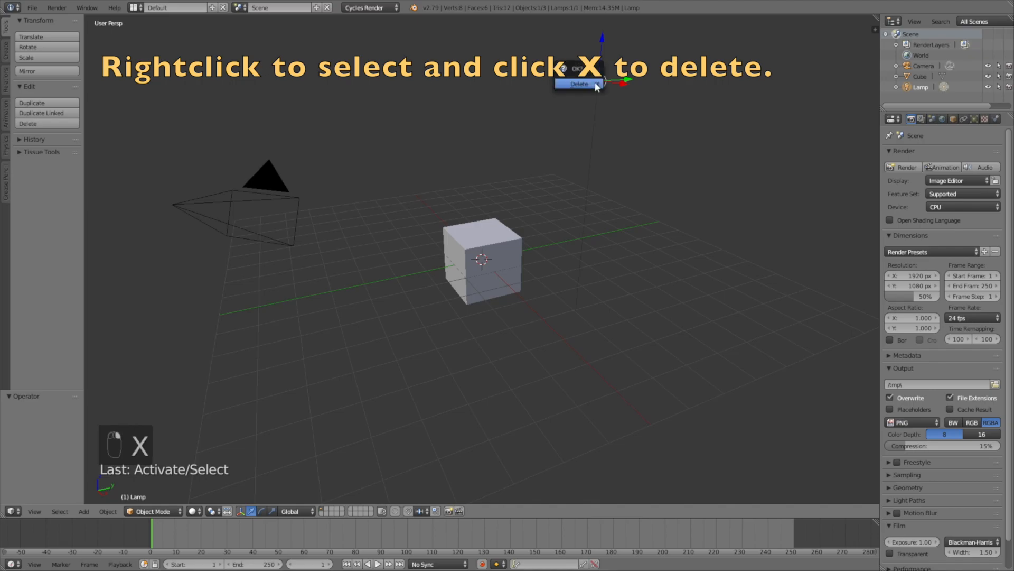
pyautogui.click(578, 83)
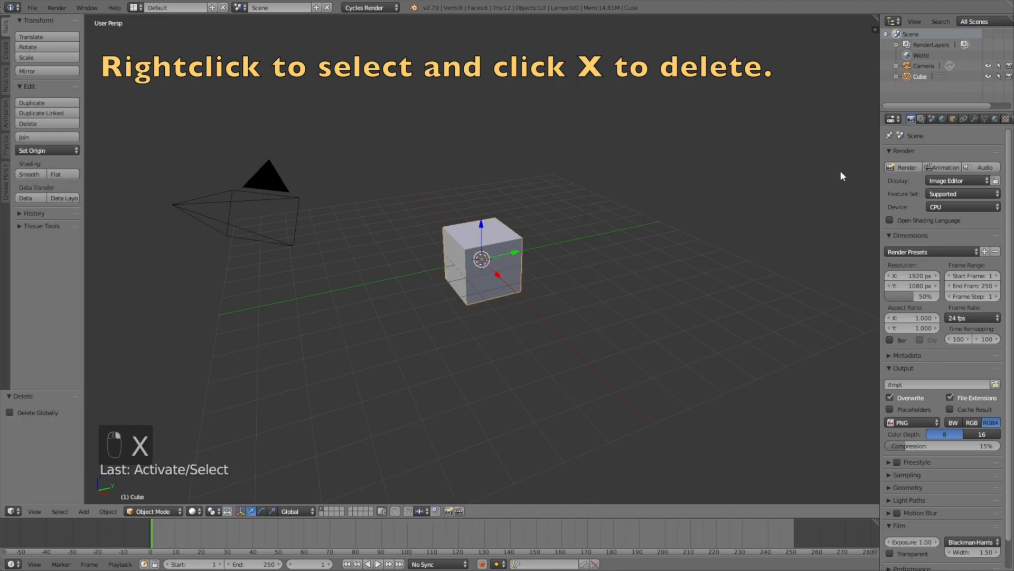
pyautogui.click(946, 154)
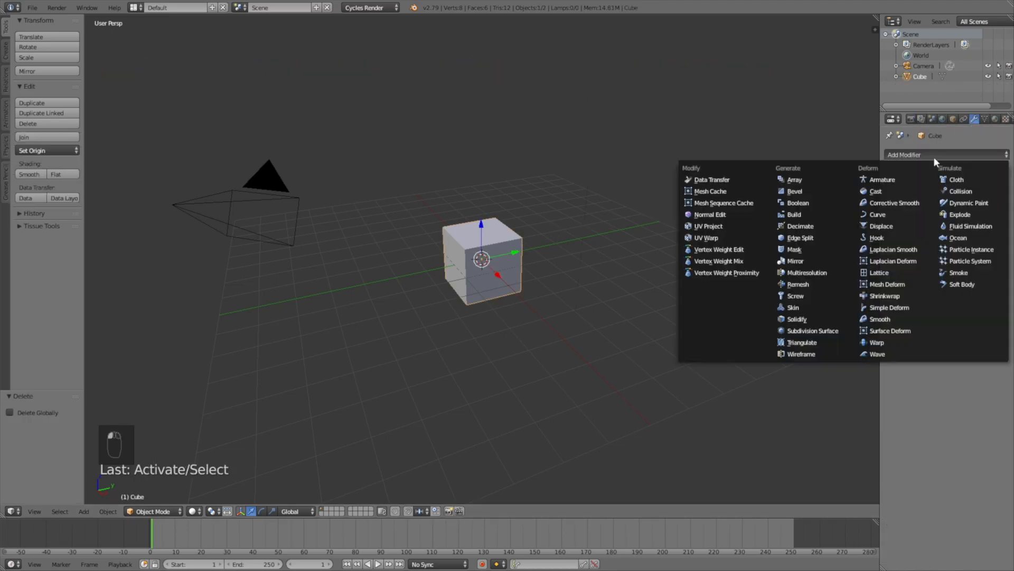
# Step: Add an Ocean modifier with Repeat 3, Resolution 15, Size 0.60, Choppiness 0.70, Scale 2.0
pyautogui.click(958, 237)
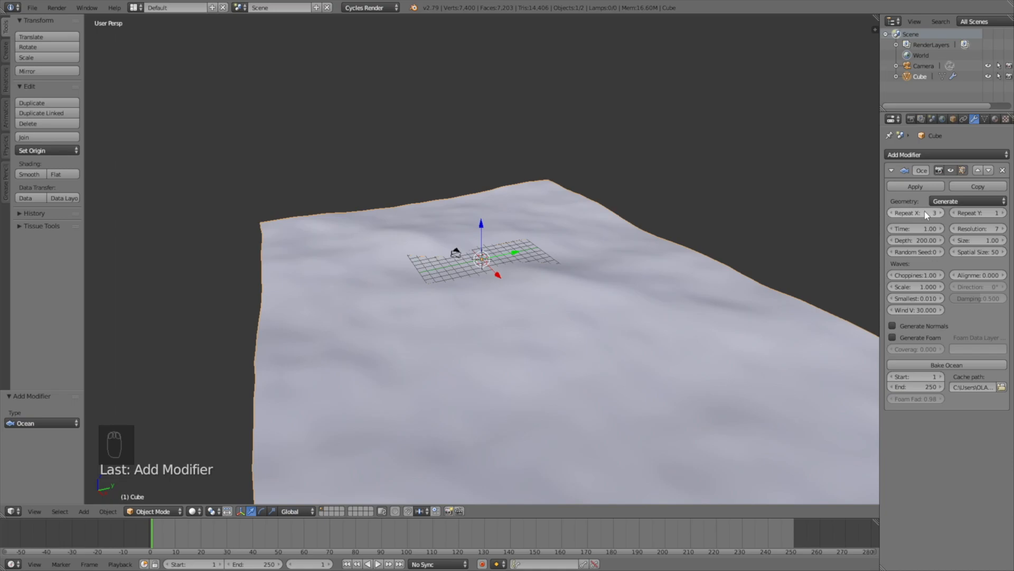
pyautogui.click(977, 213)
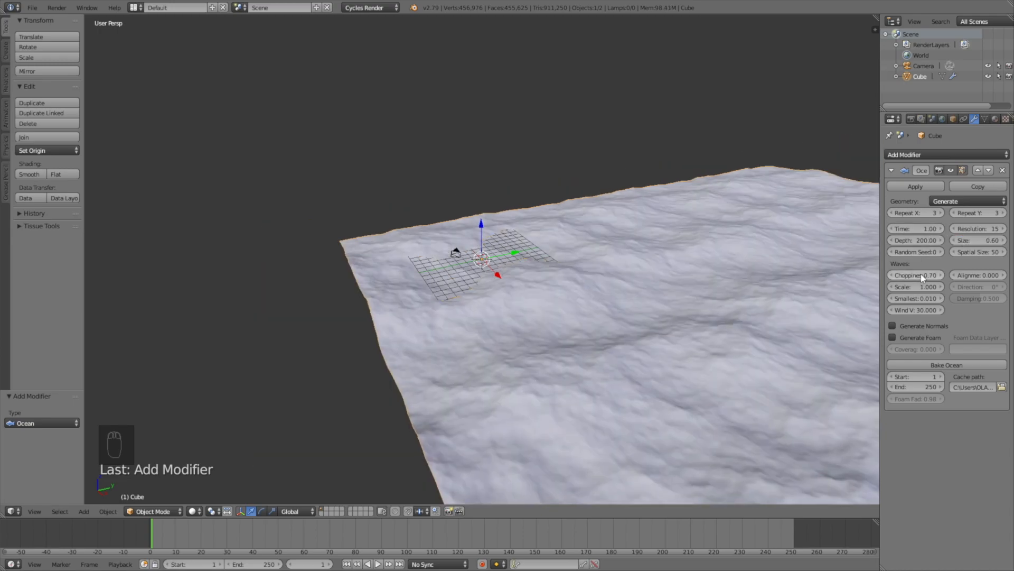
pyautogui.click(916, 287)
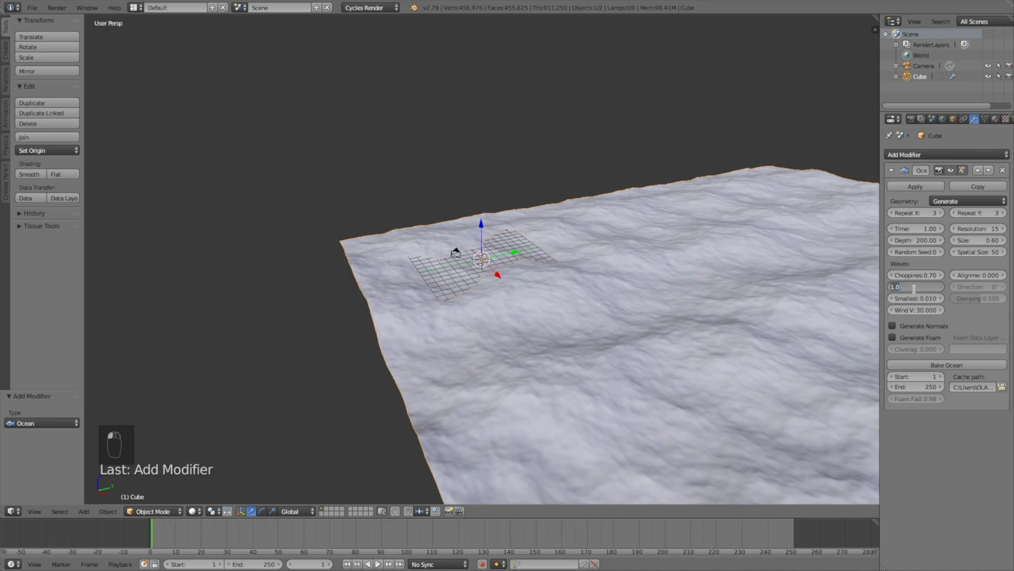
pyautogui.write('2.000')
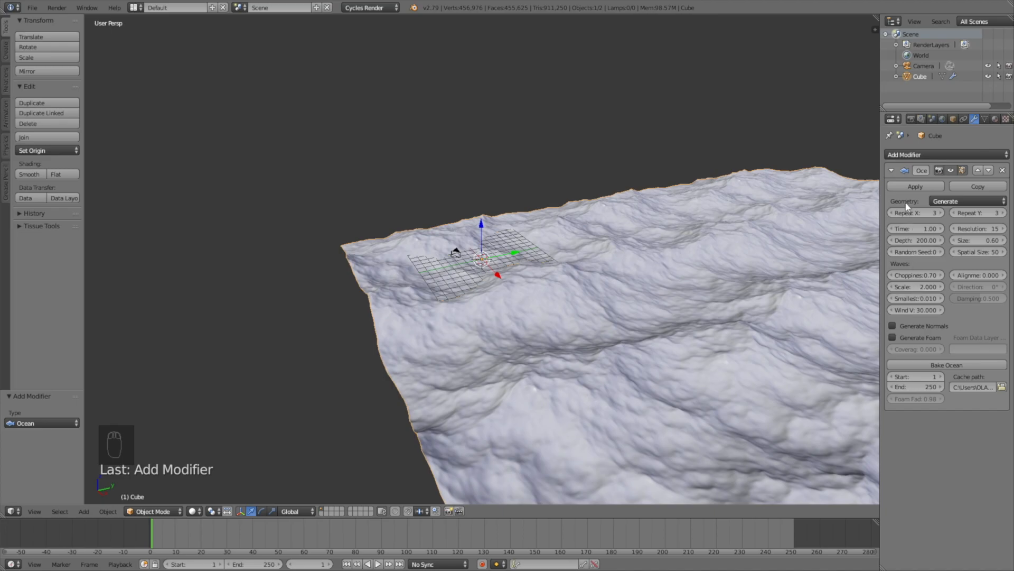
# Step: Keyframe ocean Time from 1 at frame 1 to 10 at frame 250, with linear interpolation
pyautogui.press('i')
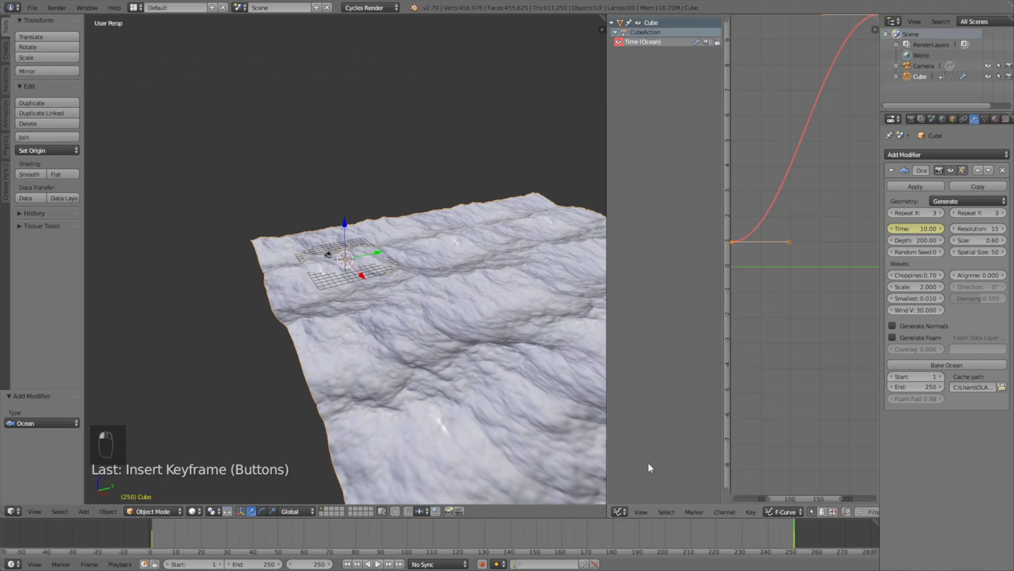
pyautogui.press('t')
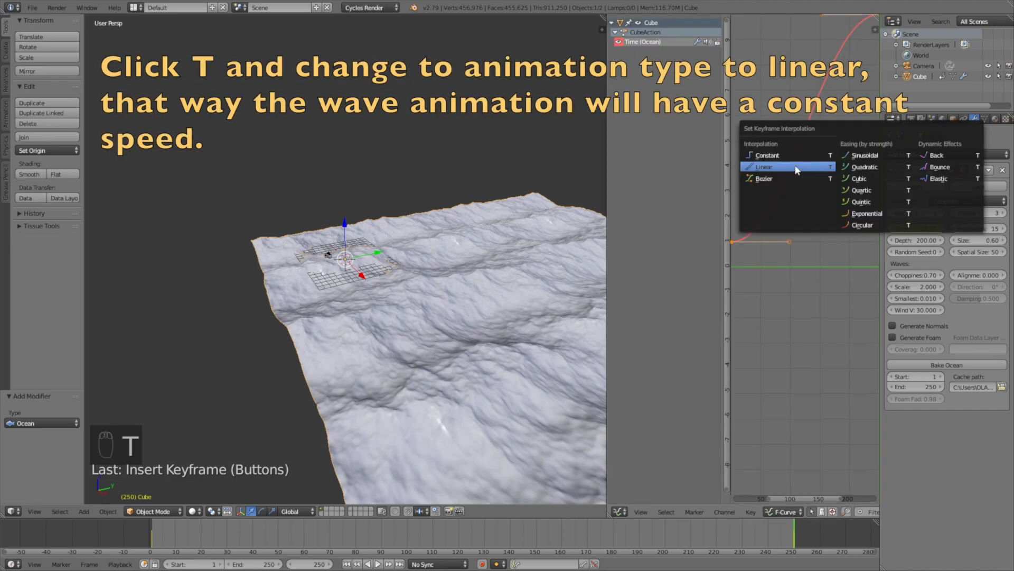
pyautogui.click(765, 166)
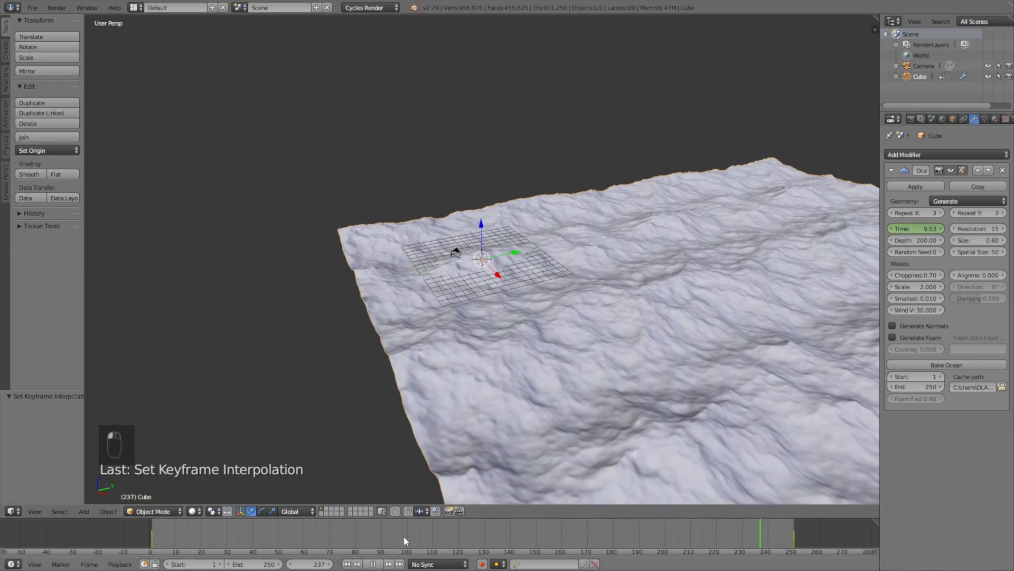
pyautogui.click(368, 534)
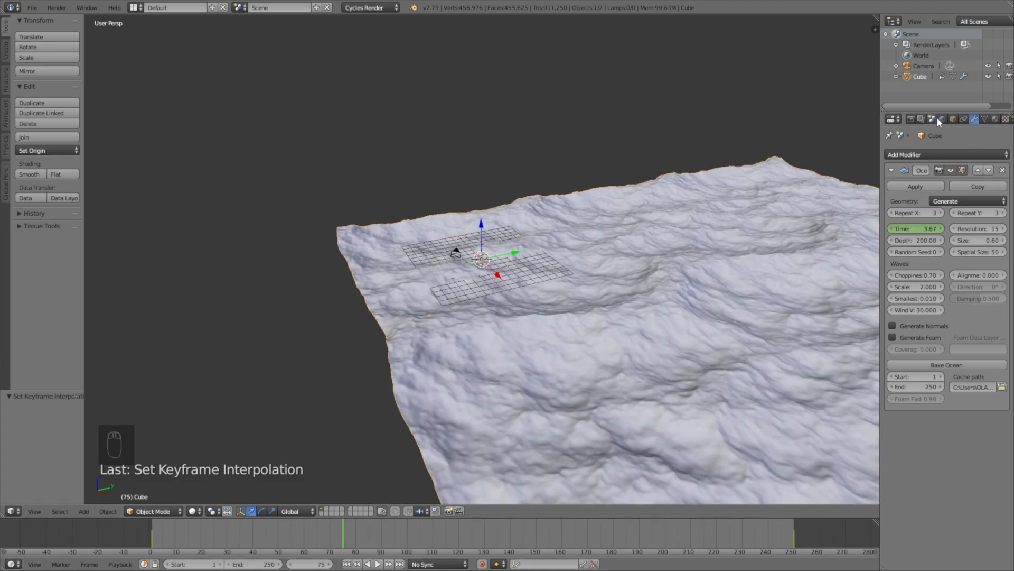
pyautogui.click(941, 119)
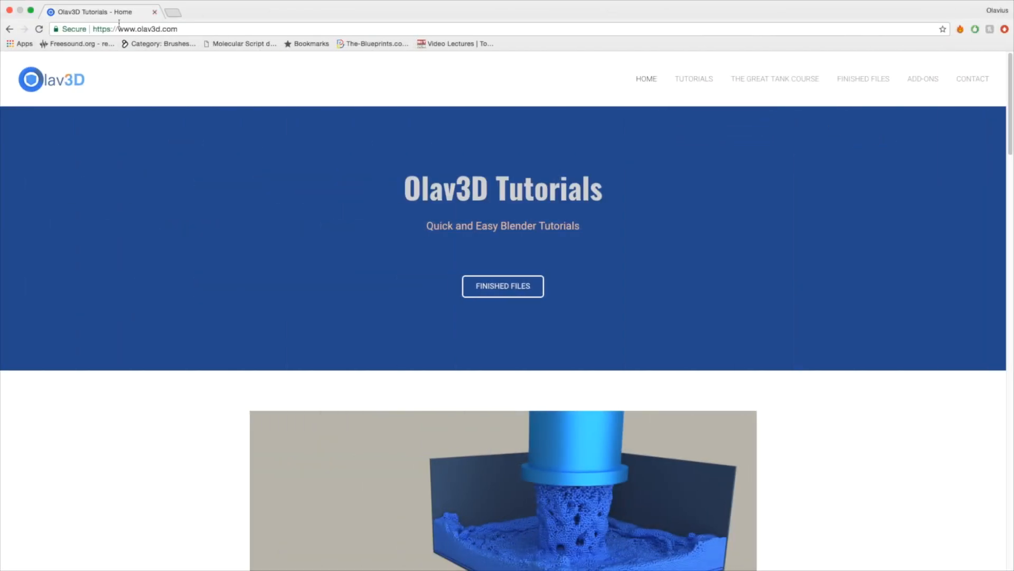
pyautogui.moveTo(437, 183)
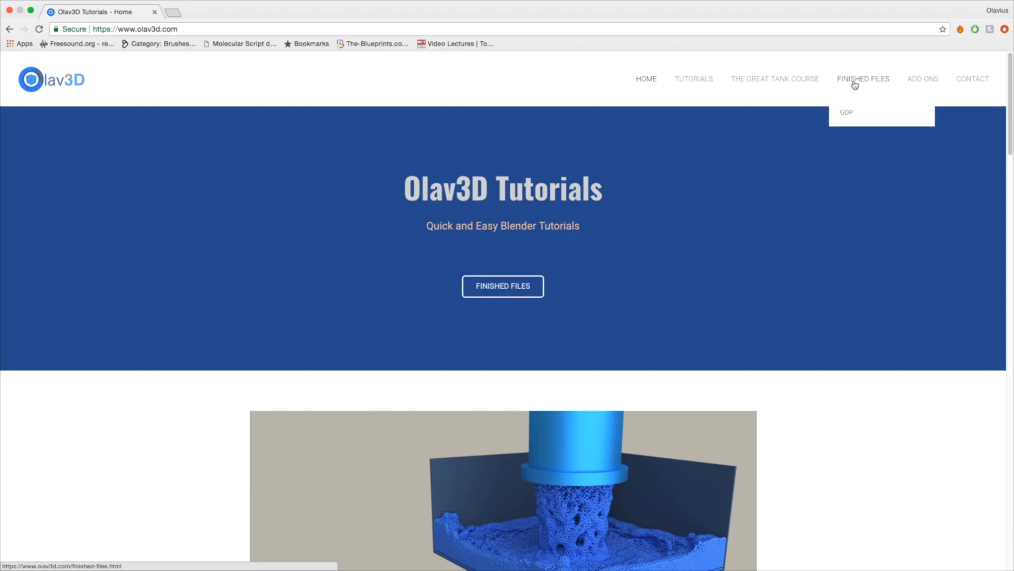
# Step: Download wall.jpg and world.jpg from Olav3D's Finished Files page
pyautogui.click(863, 78)
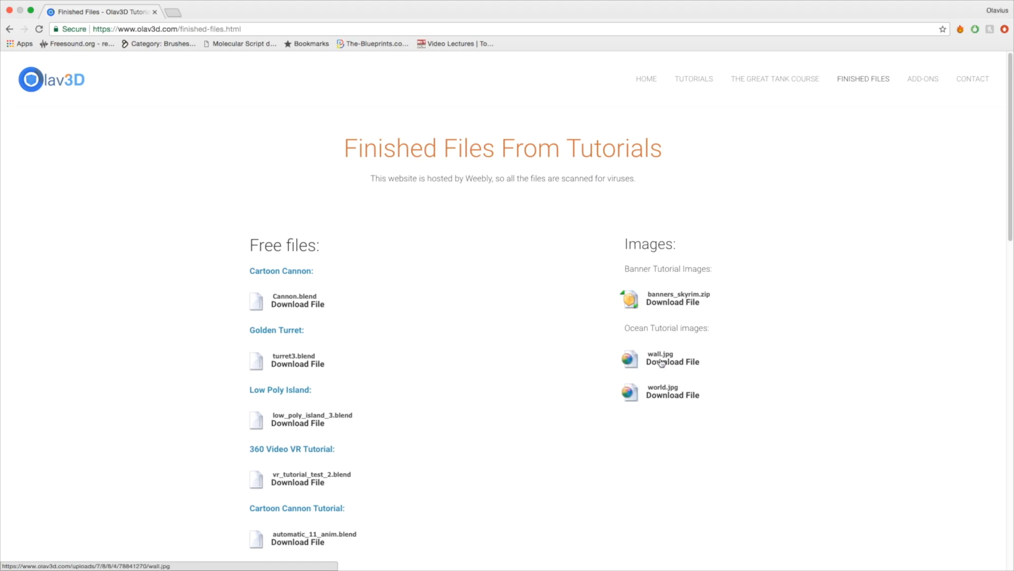
pyautogui.click(672, 361)
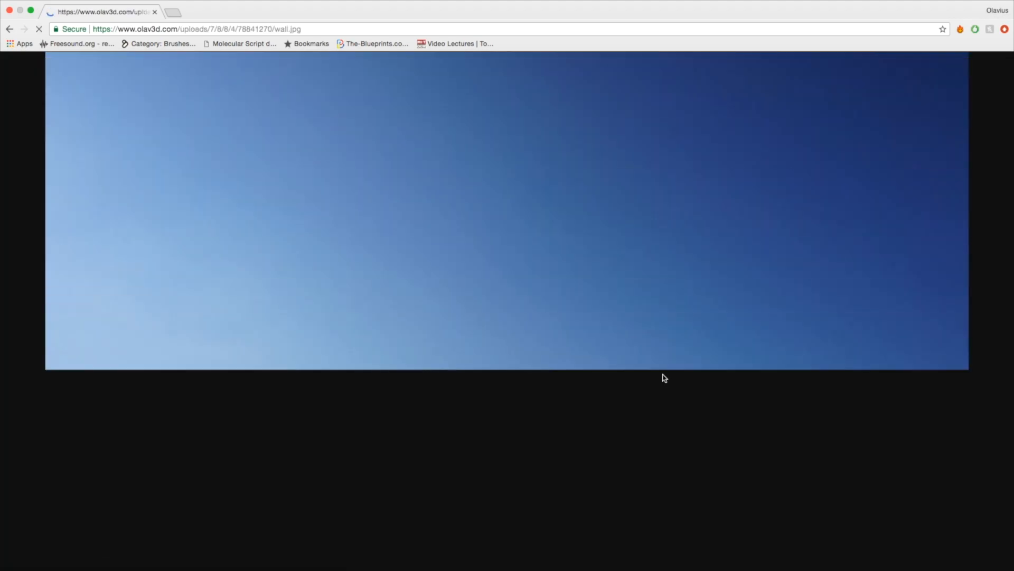
pyautogui.click(9, 29)
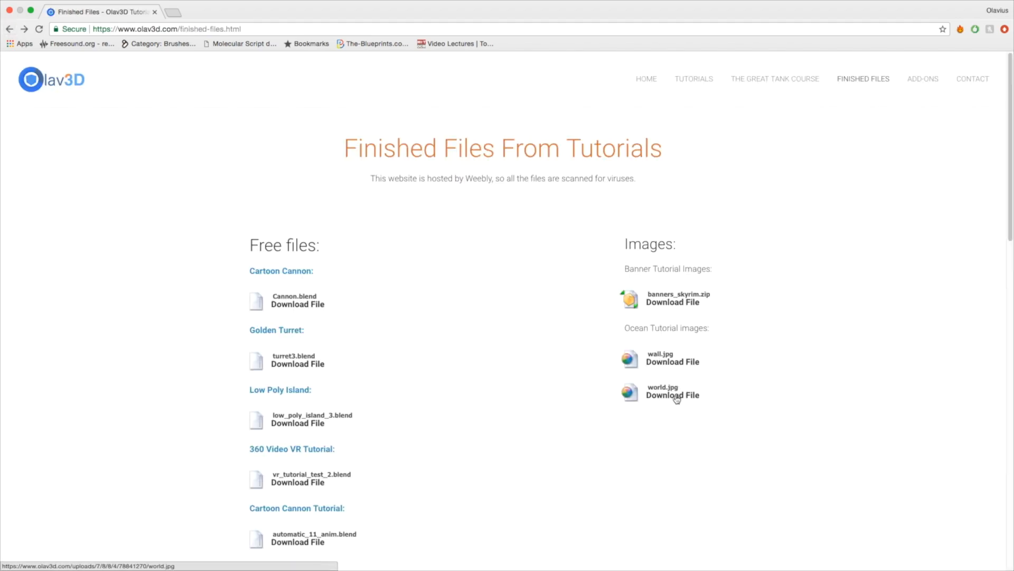
pyautogui.click(674, 394)
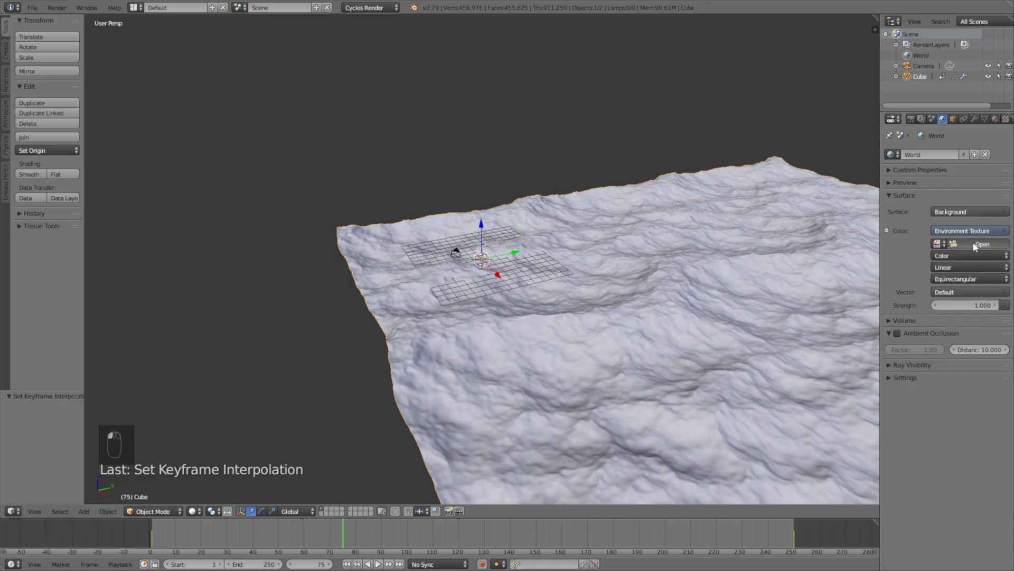
# Step: Load world.jpg from the Sky Tut Folder as the world's environment texture
pyautogui.click(983, 245)
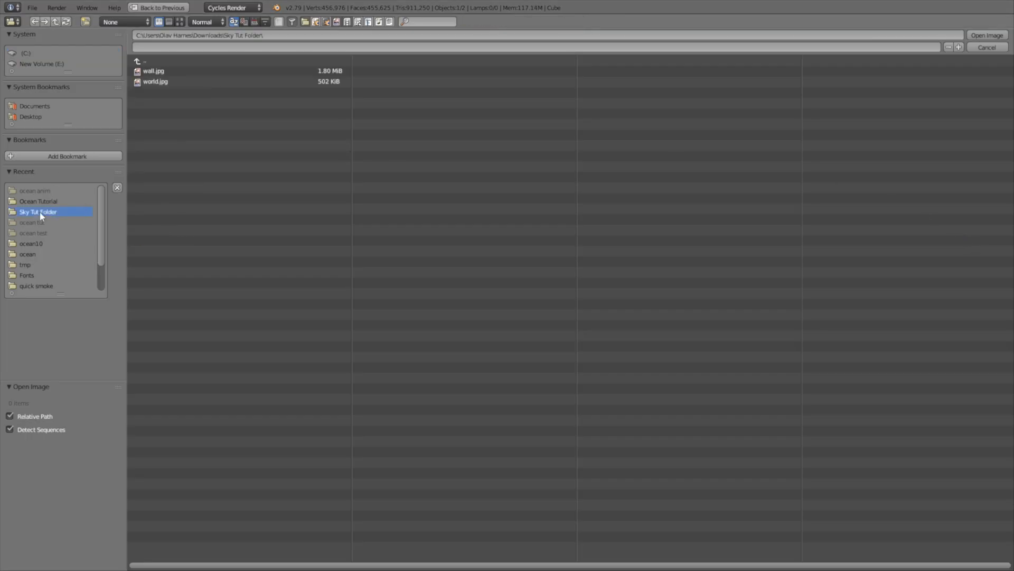
pyautogui.click(155, 81)
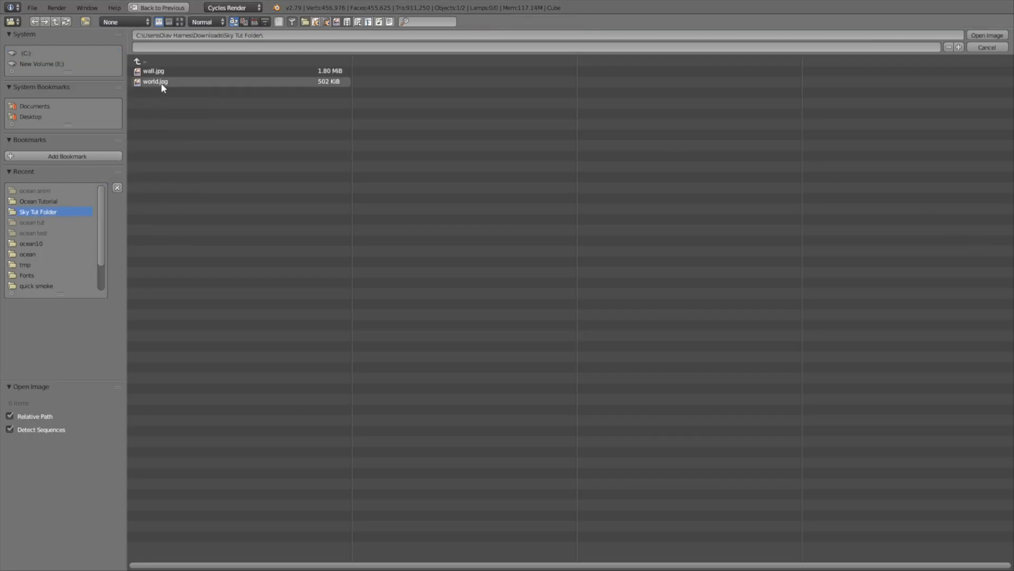
pyautogui.click(156, 81)
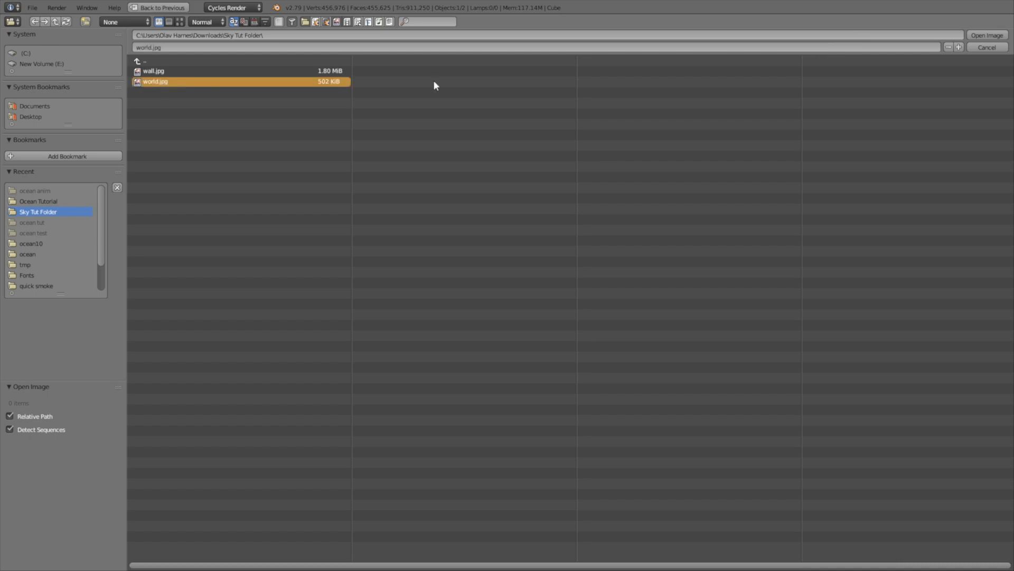
pyautogui.click(986, 35)
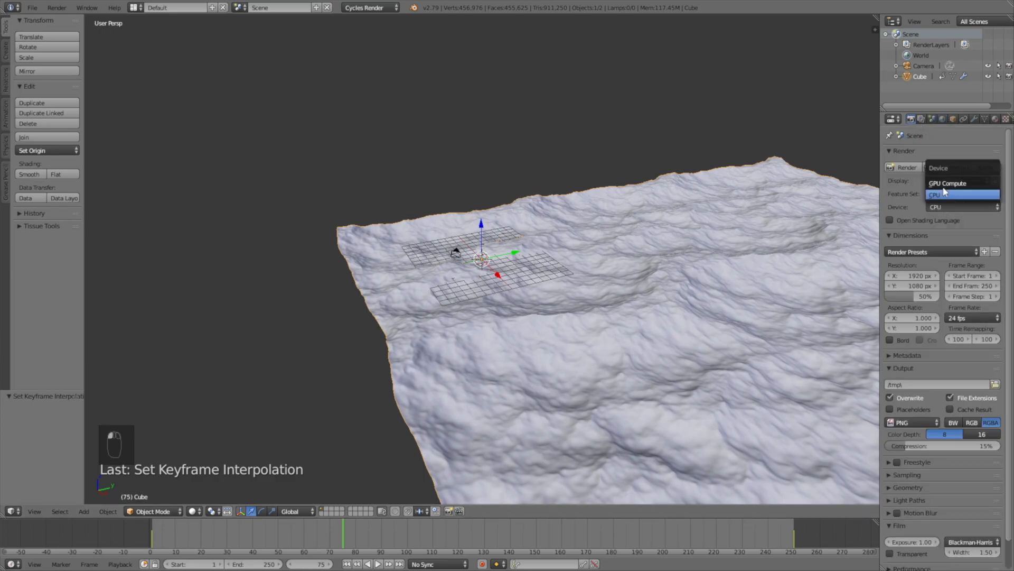
# Step: Set the Cycles render device to GPU Compute
pyautogui.click(946, 184)
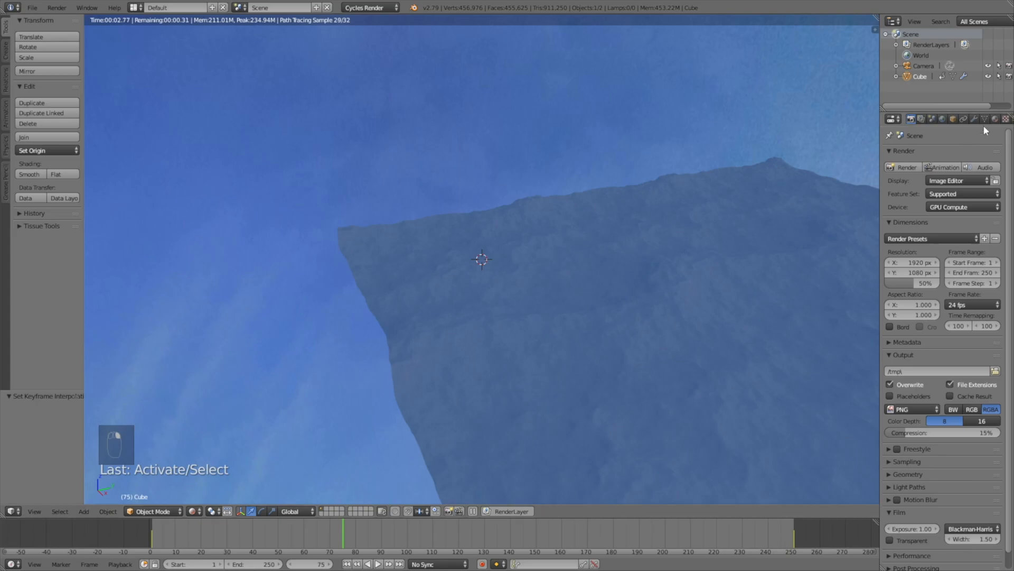
# Step: Give the cube a node material built on a Mix Shader with Glossy BSDF first
pyautogui.click(993, 118)
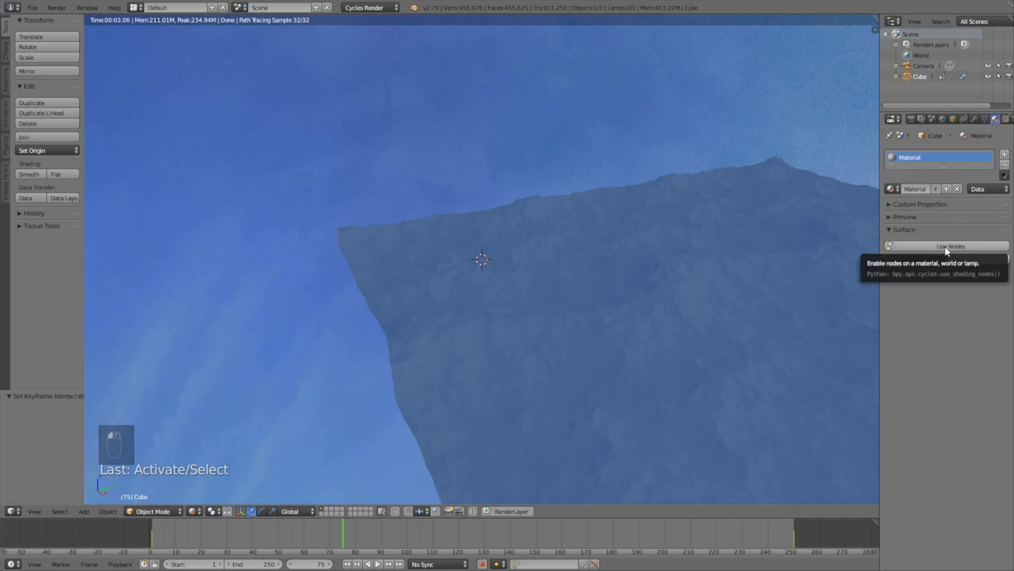
pyautogui.click(948, 246)
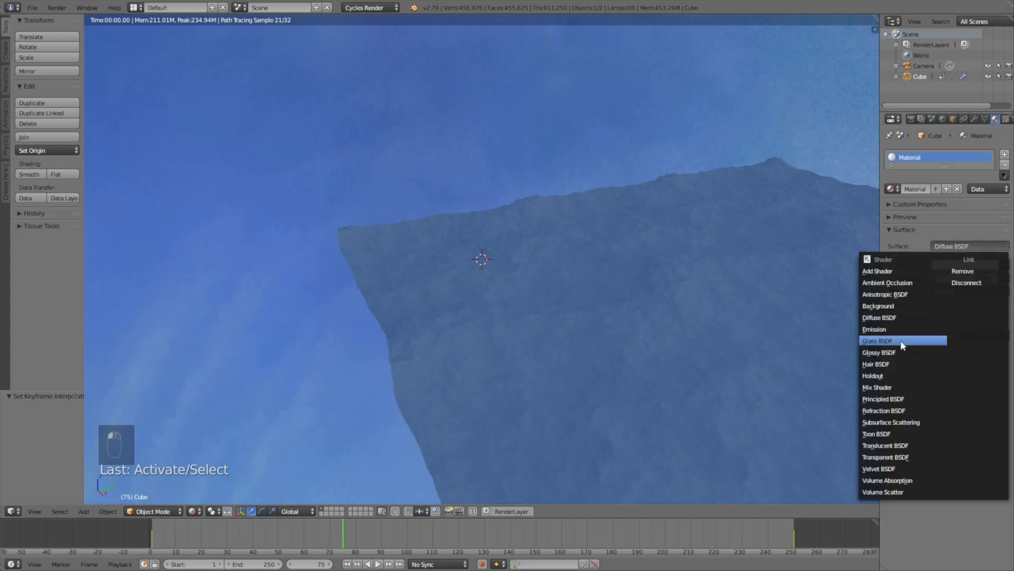
pyautogui.click(877, 387)
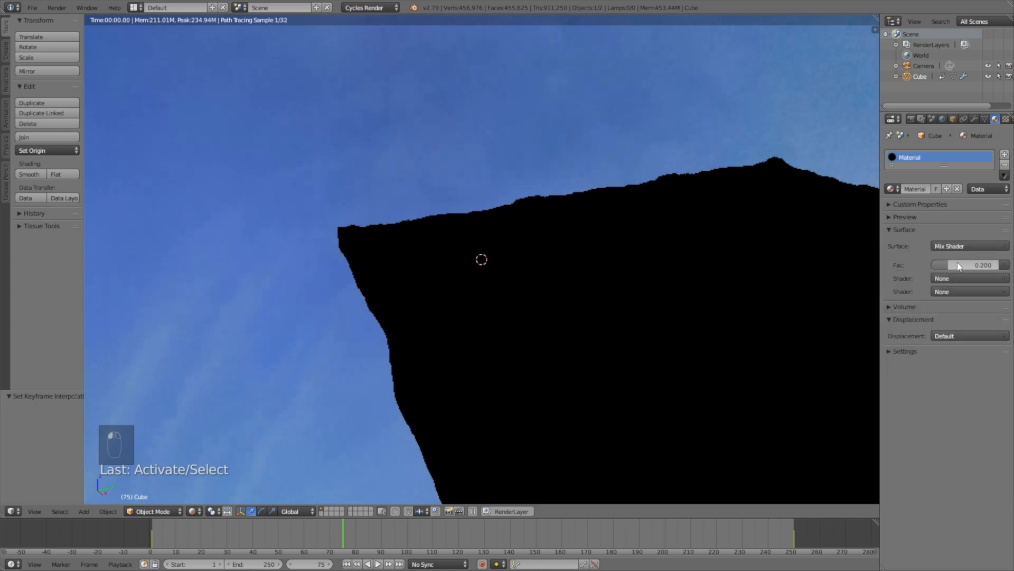
pyautogui.click(967, 245)
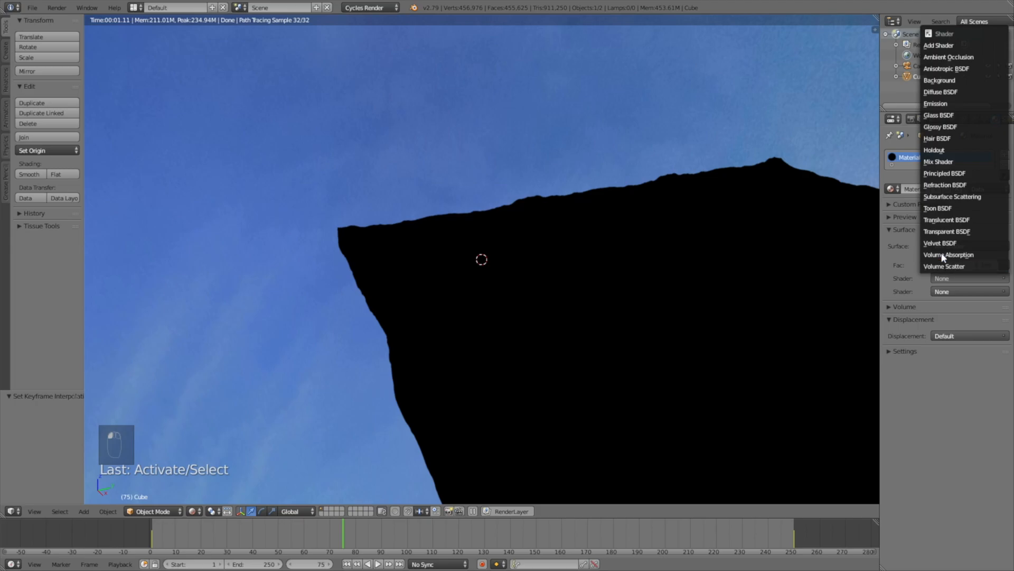
pyautogui.click(938, 161)
pyautogui.write('0.2')
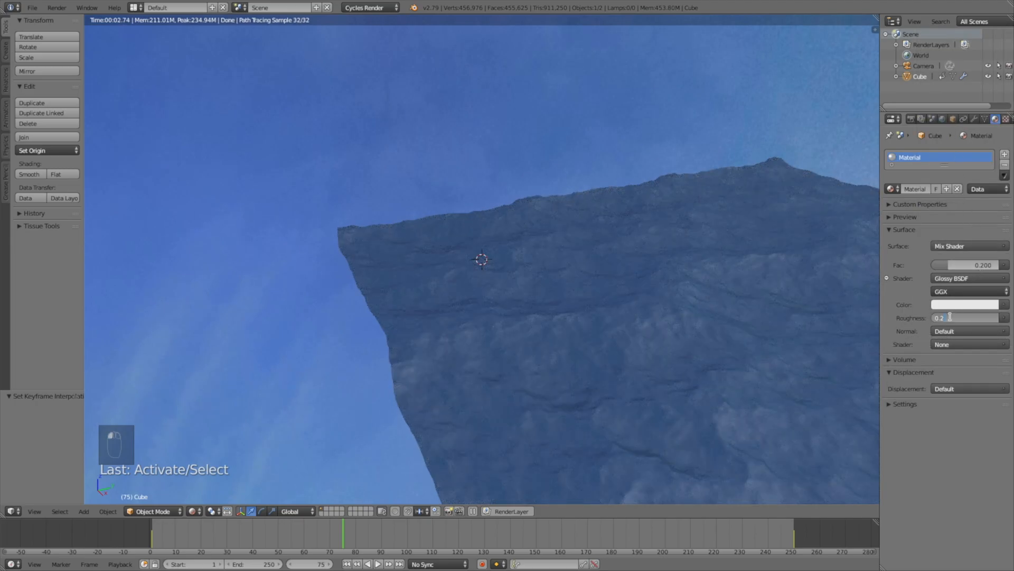
# Step: Set glossy roughness to 0.050 and make the second mixed shader Glass BSDF (IOR 1.330)
pyautogui.write('0.050')
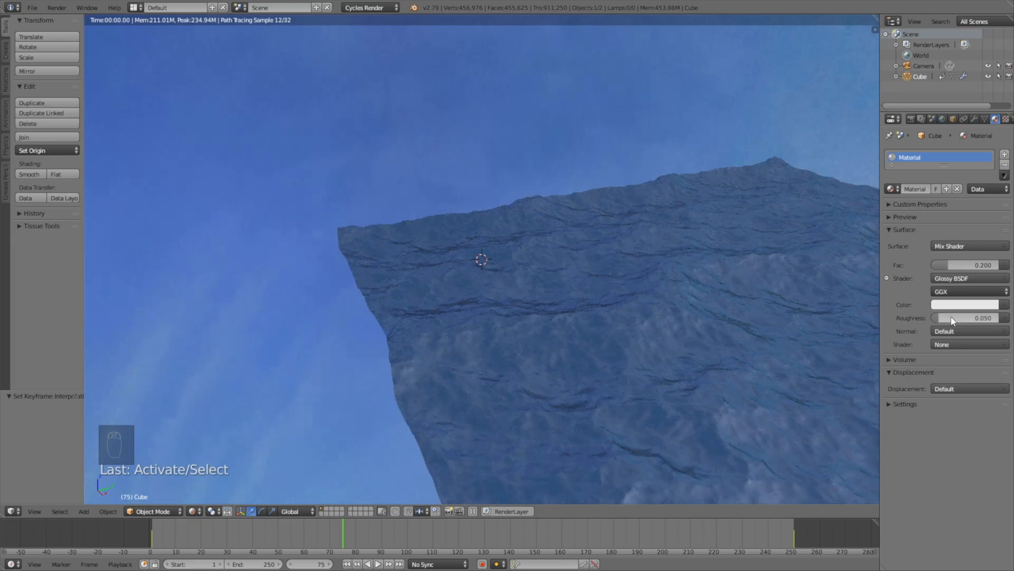
pyautogui.click(967, 304)
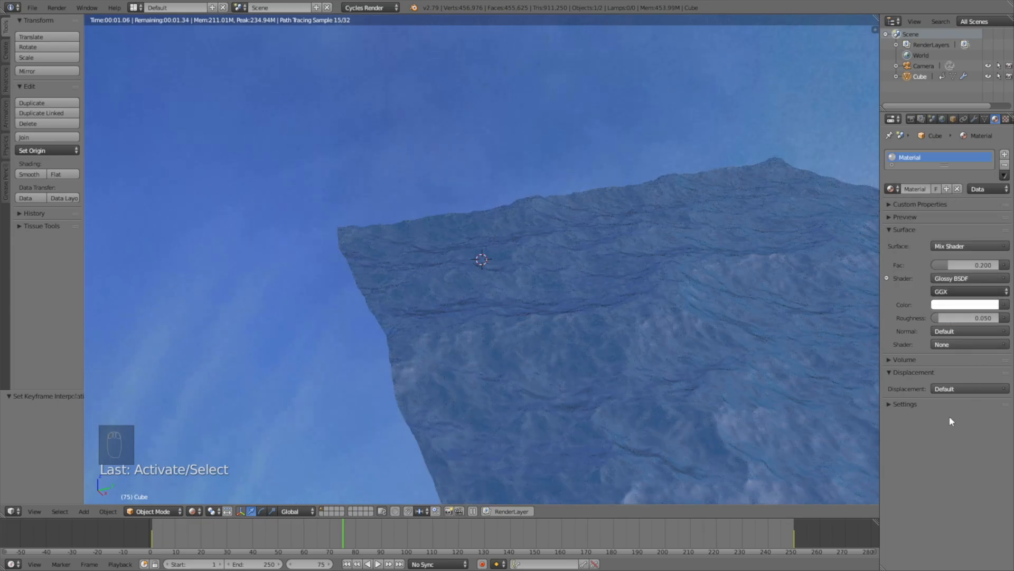
pyautogui.click(967, 343)
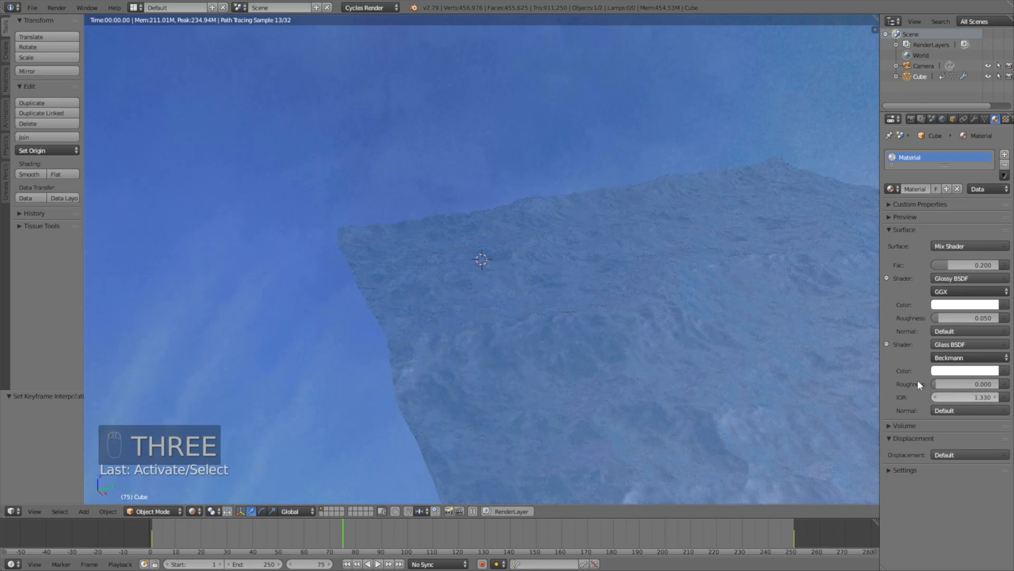
# Step: Return to solid shading, add a plane, and scale it up
pyautogui.press('shift+z')
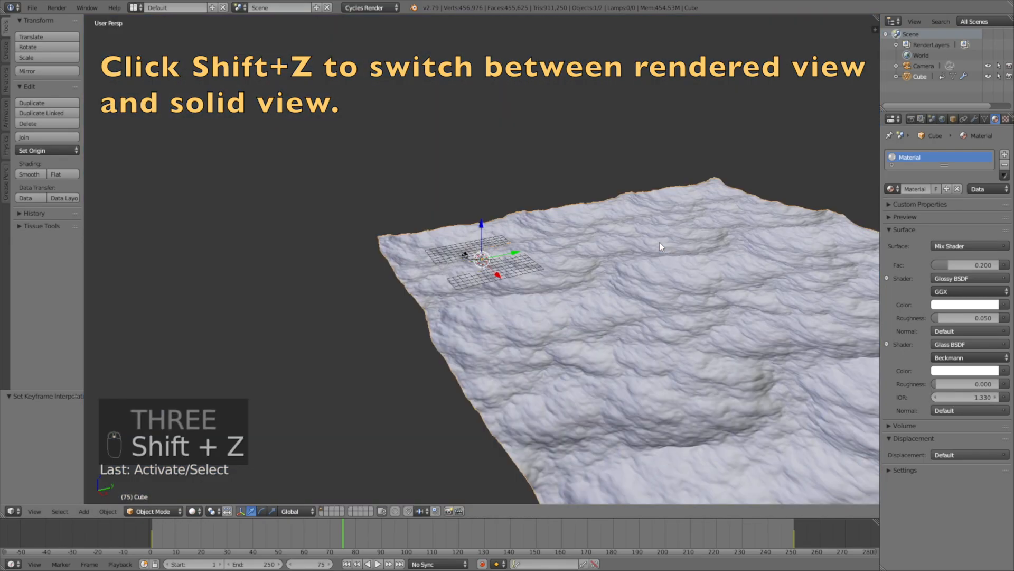
pyautogui.press('shift+a')
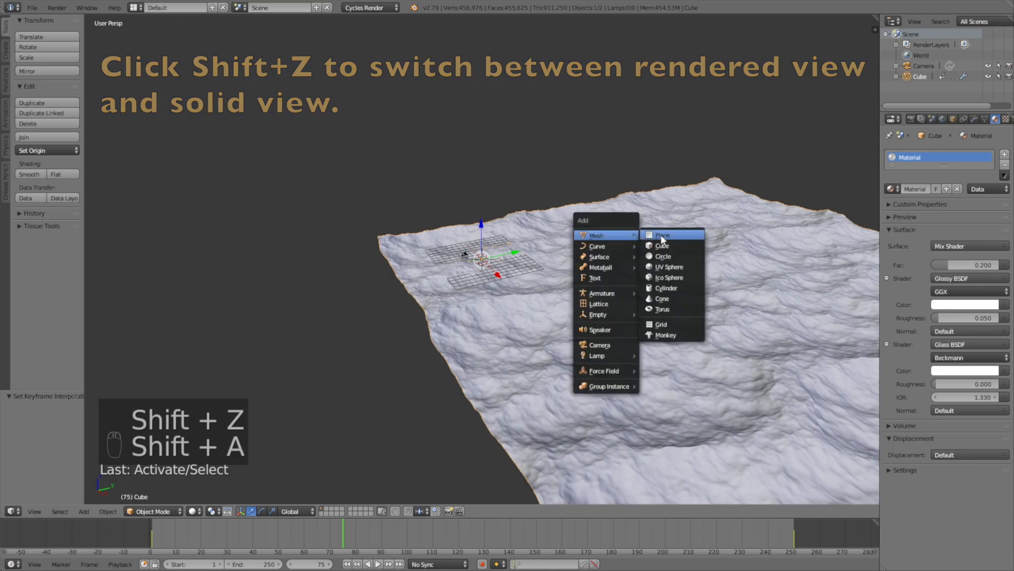
pyautogui.click(661, 234)
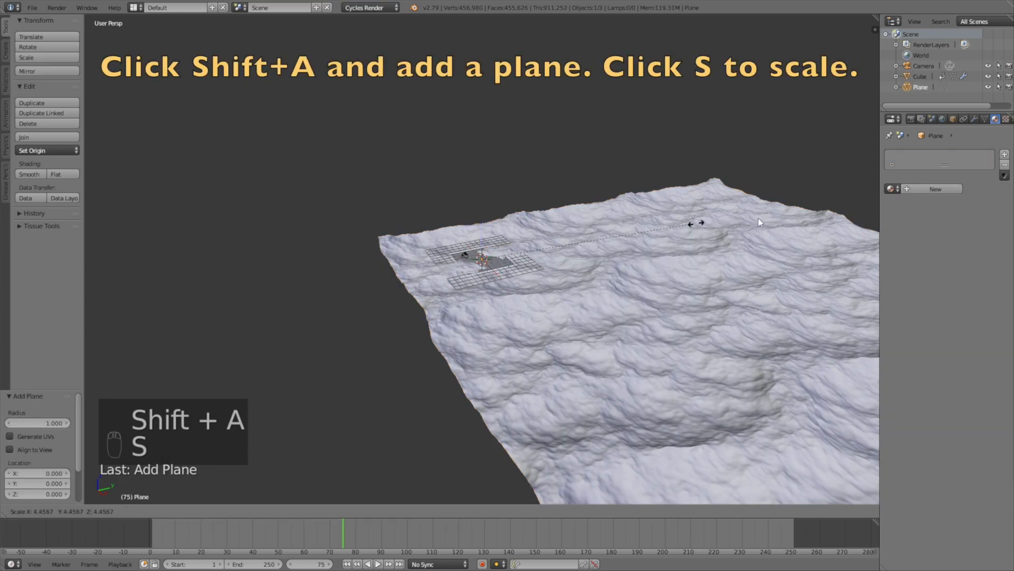
pyautogui.press('s')
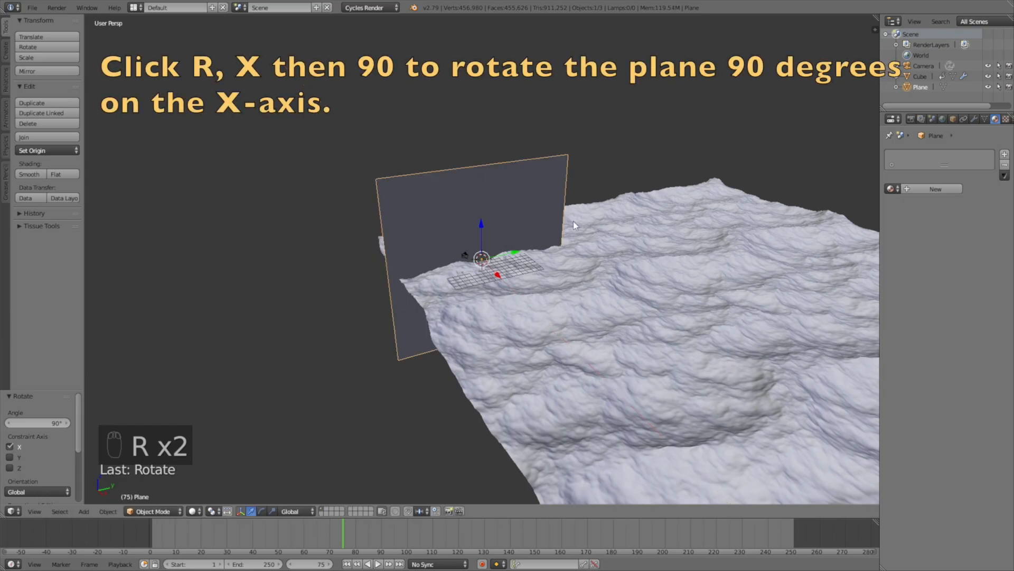
# Step: Rotate the plane 90° on X, move it back along Y, and widen it
pyautogui.press('g')
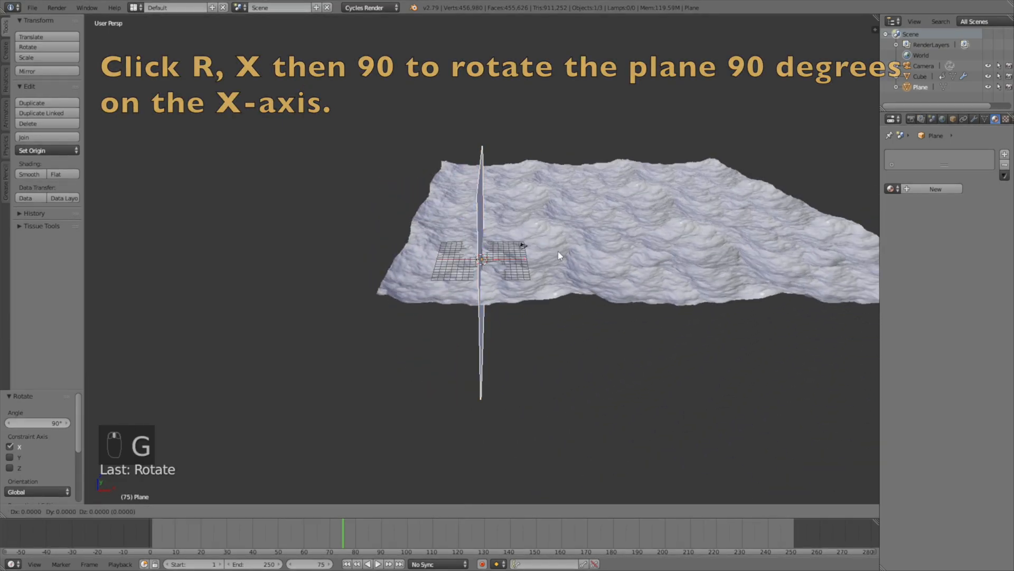
pyautogui.press('g')
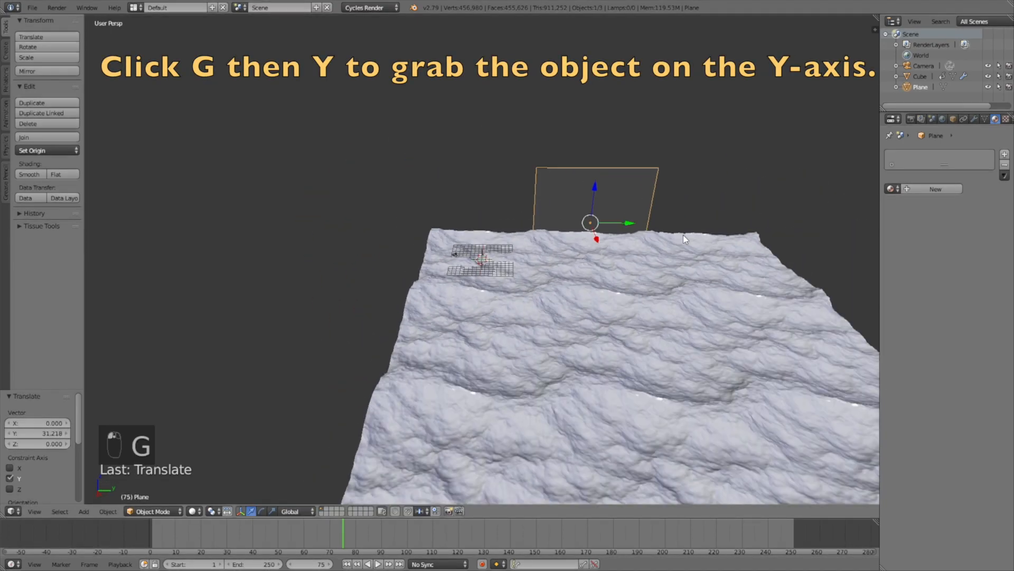
pyautogui.press('s')
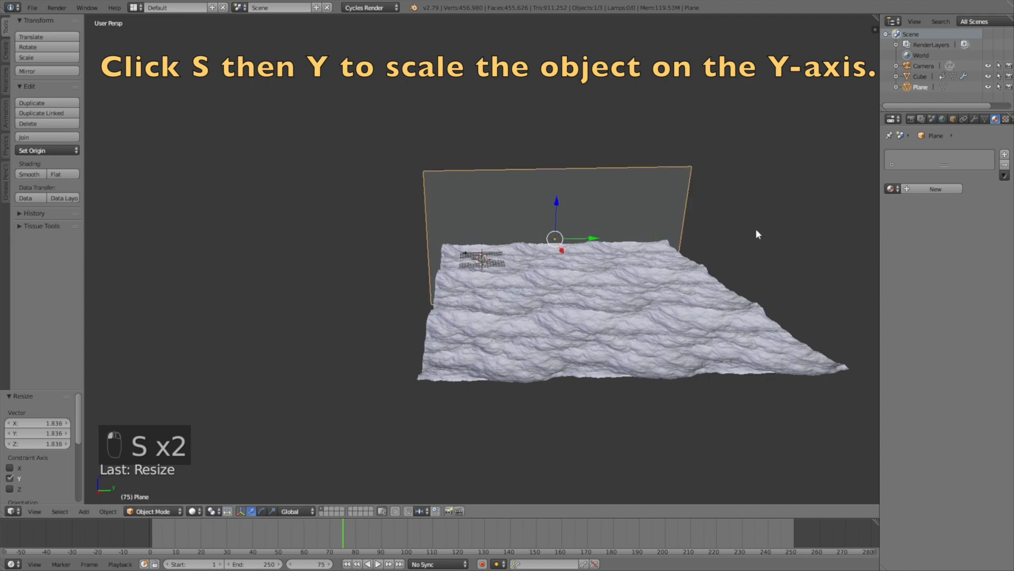
pyautogui.press('g')
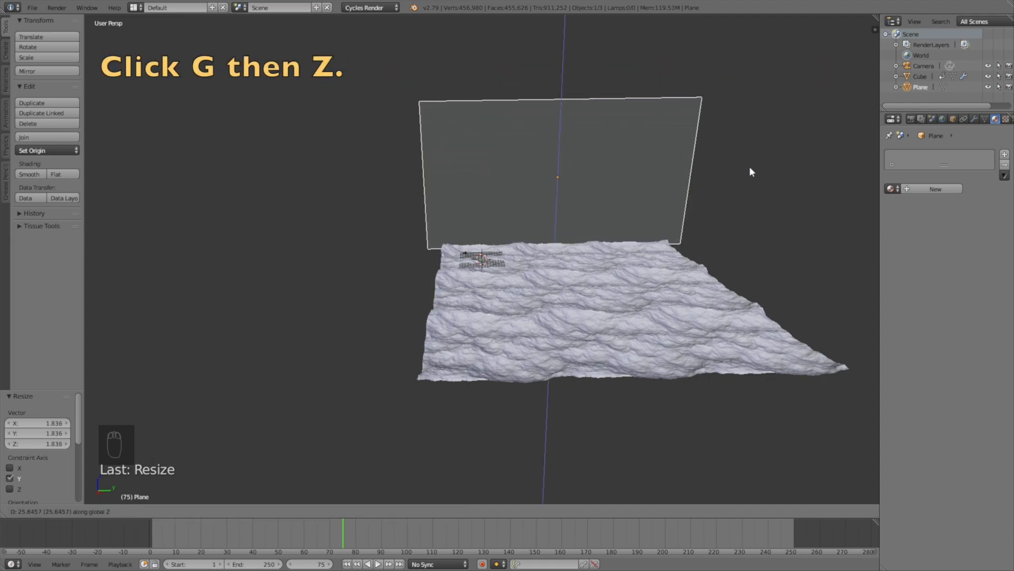
# Step: Raise the wall along Z, then UV-unwrap its mesh in Edit Mode
pyautogui.press('g')
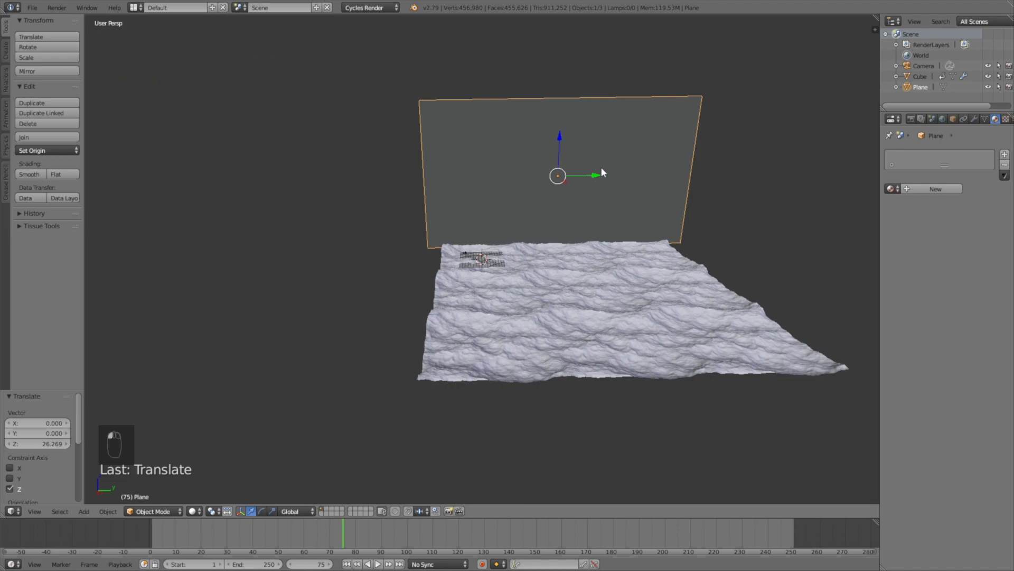
pyautogui.press('Tab')
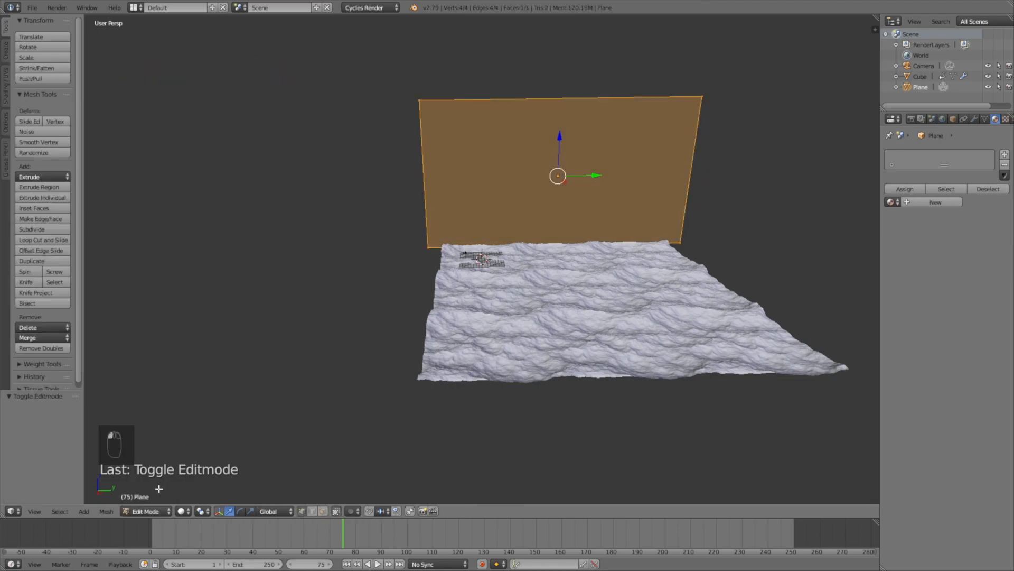
pyautogui.press('u')
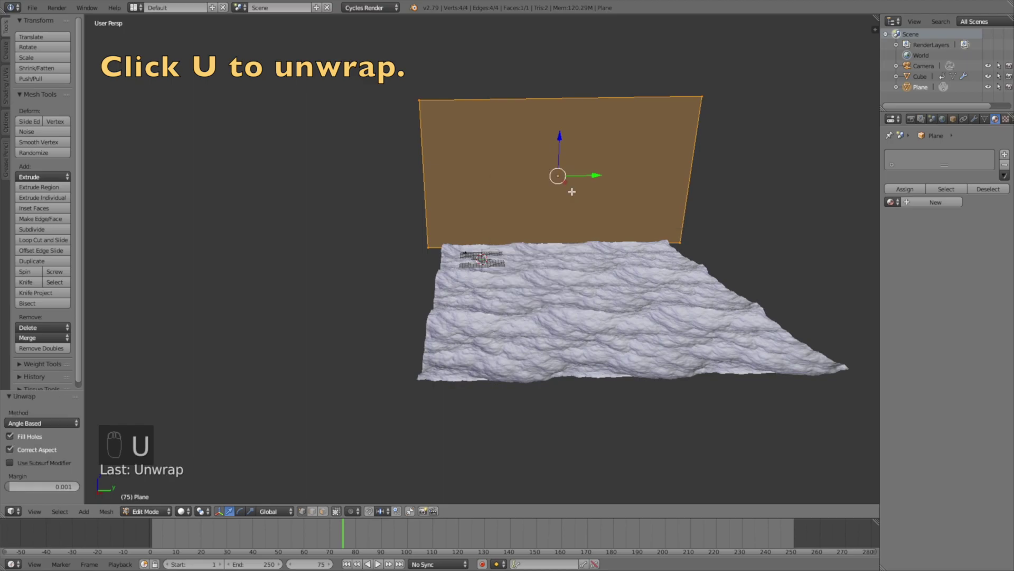
pyautogui.press('u')
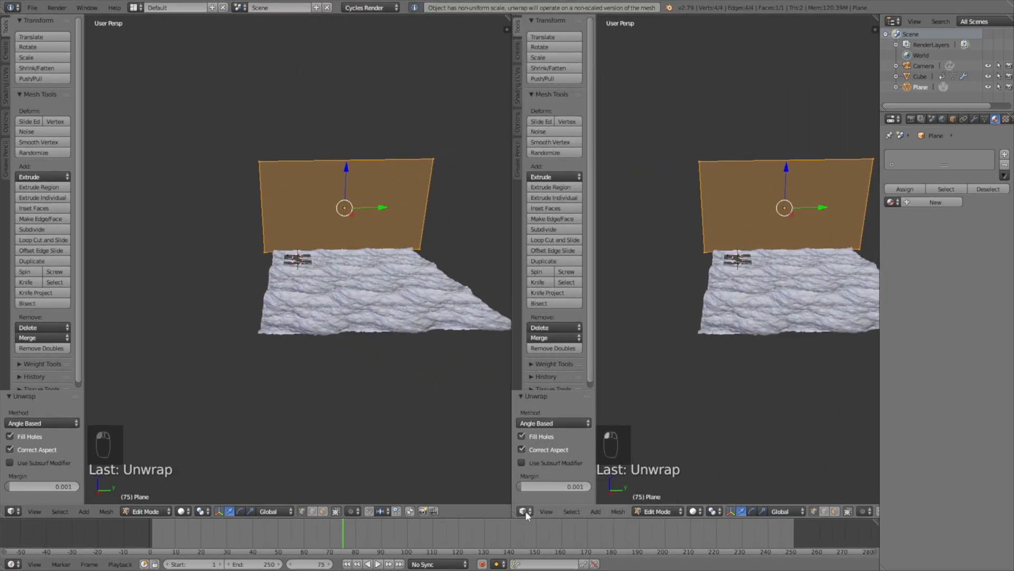
# Step: Make the right view a UV/Image Editor and load wall.jpg into it
pyautogui.click(525, 511)
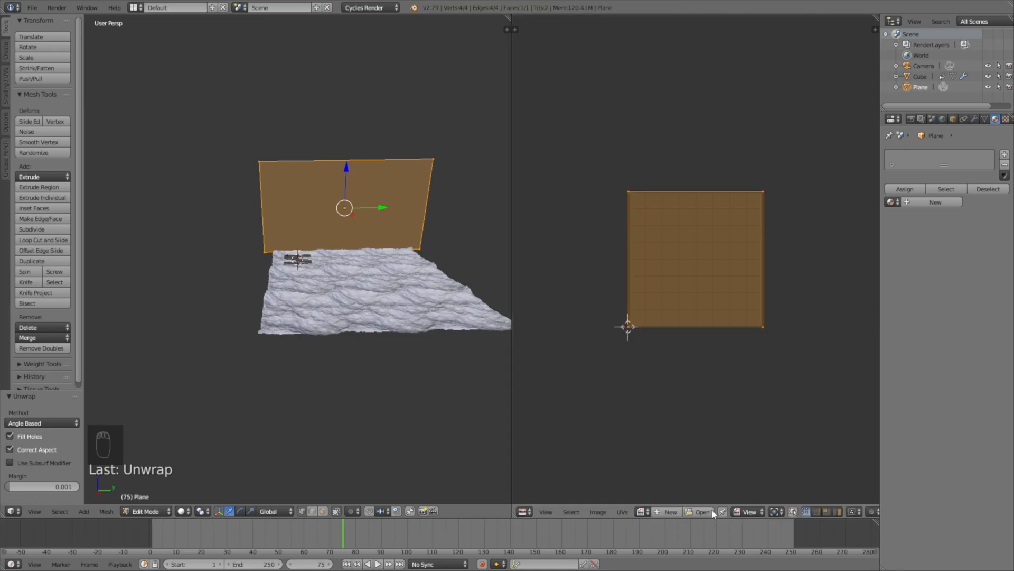
pyautogui.click(703, 511)
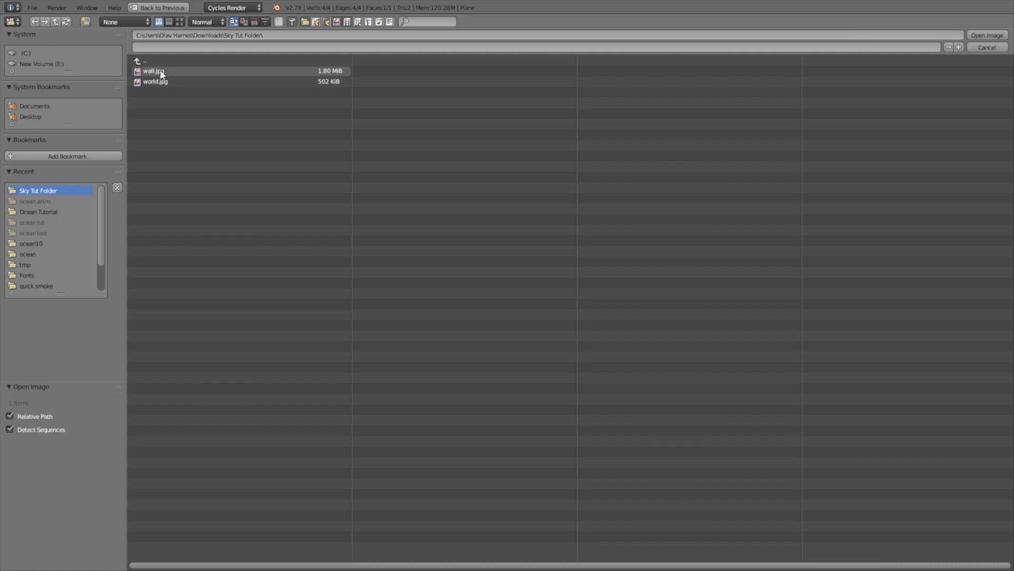
pyautogui.doubleClick(149, 70)
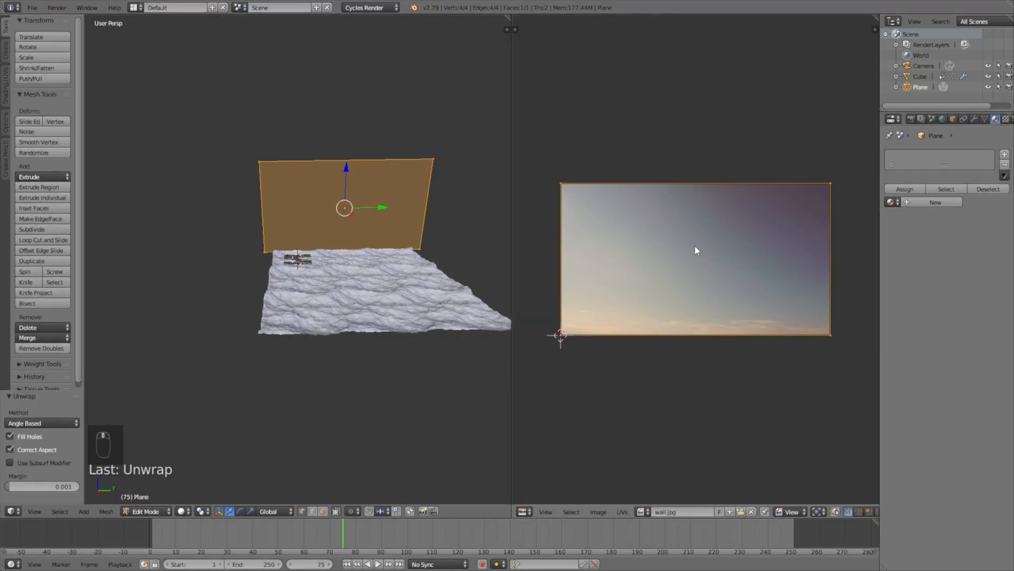
pyautogui.moveTo(934, 202)
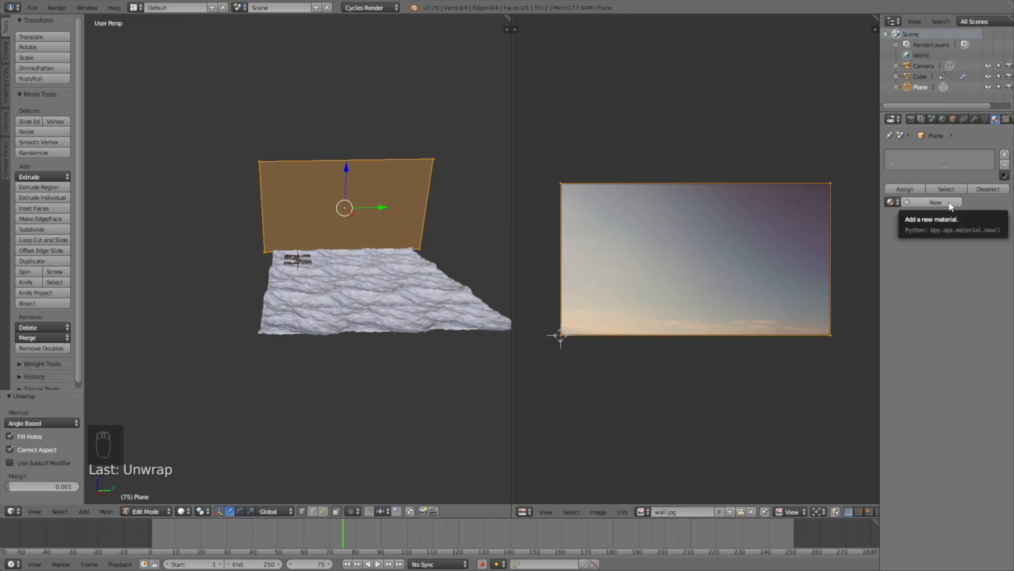
# Step: Give the wall a new Emission material textured with wall.jpg and preview it rendered
pyautogui.click(934, 202)
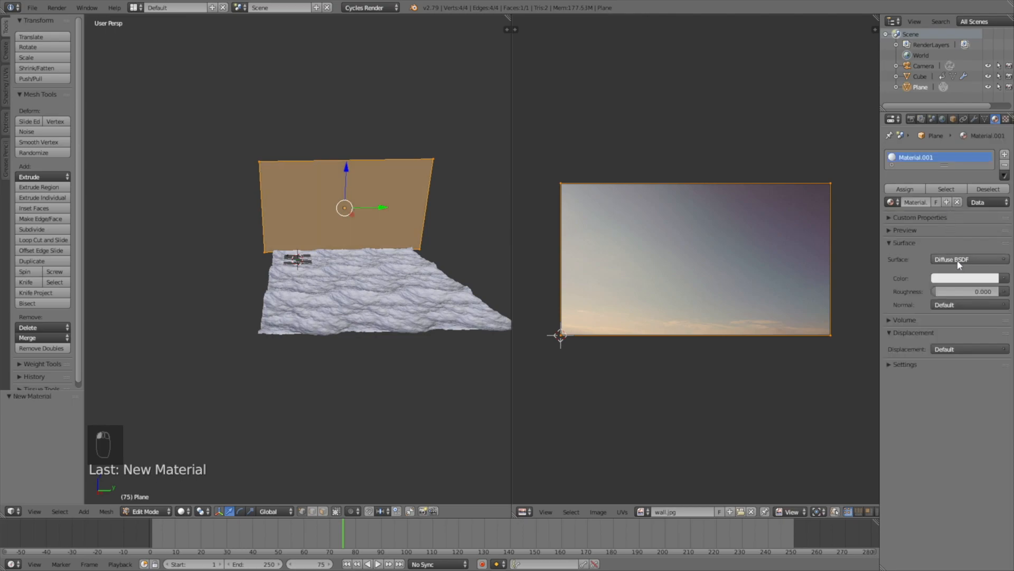
pyautogui.click(968, 258)
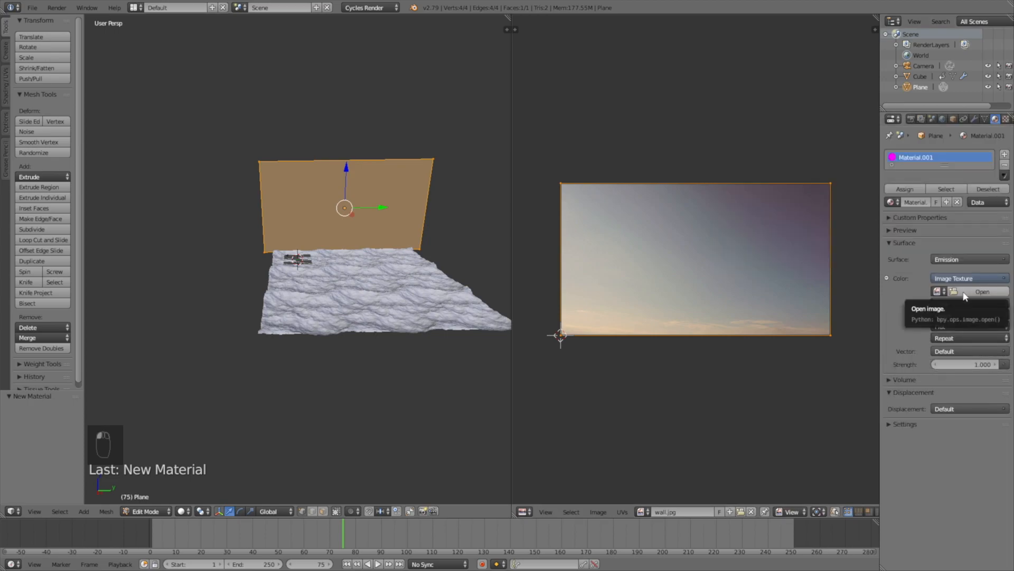
pyautogui.click(937, 291)
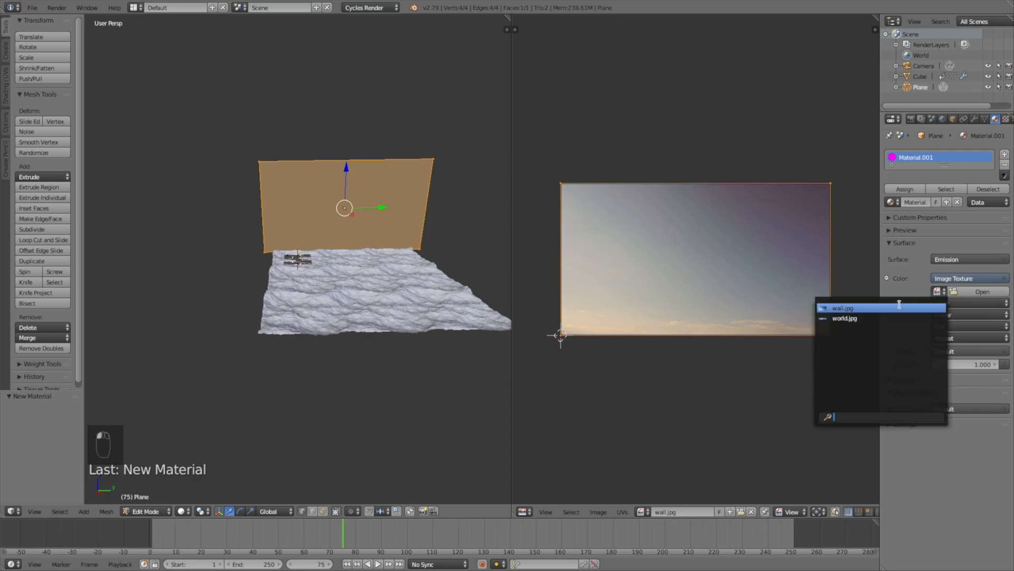
pyautogui.click(844, 308)
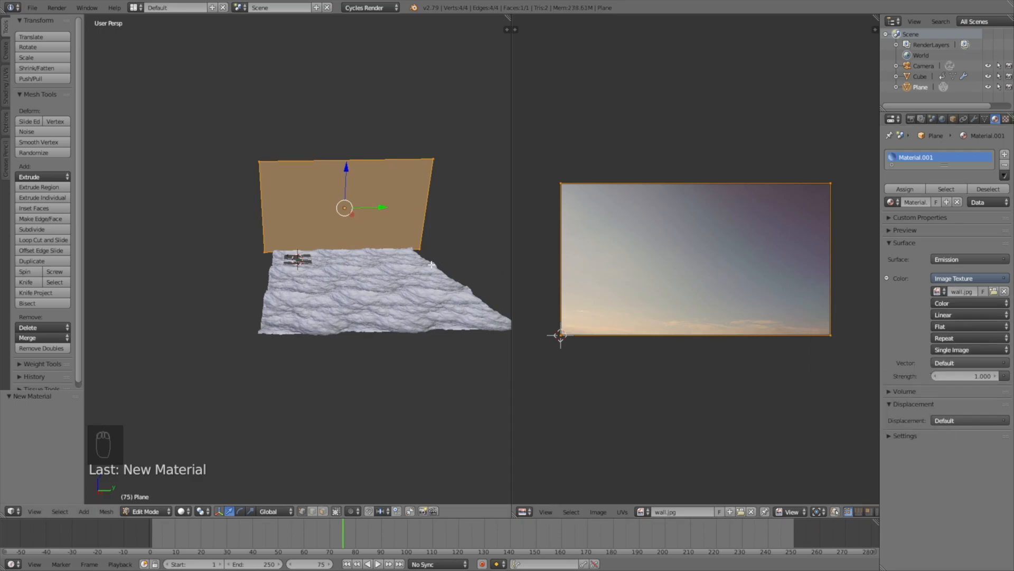
pyautogui.press('shift+z')
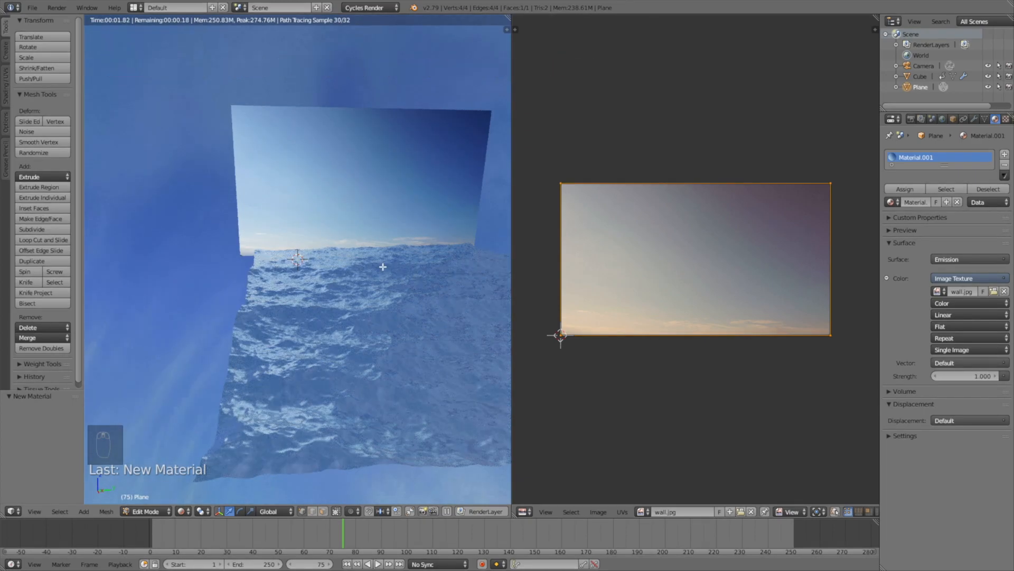
# Step: Return to solid shading and object mode, then Save As a new file named 'tutori…'
pyautogui.press('shift+z')
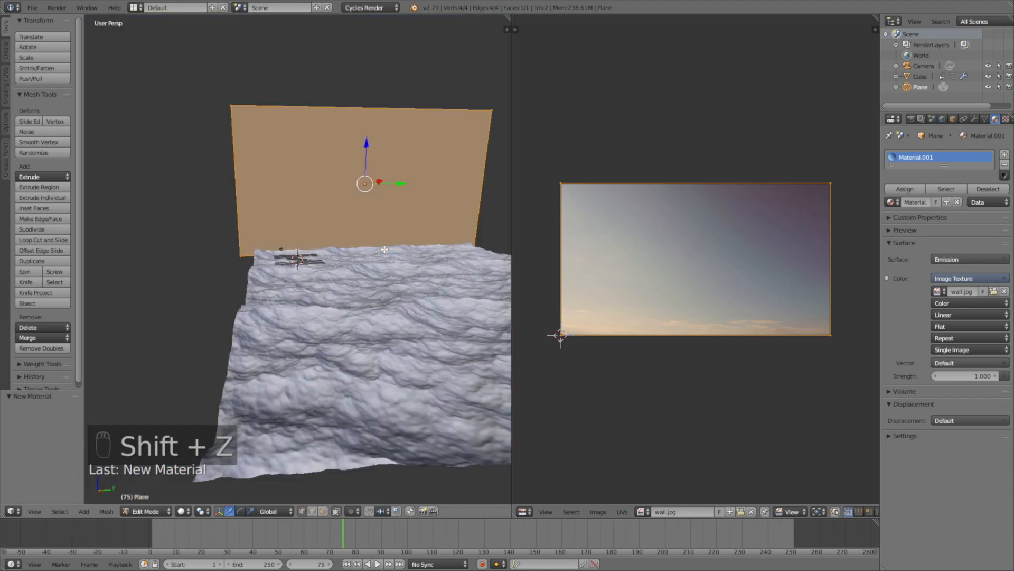
pyautogui.press('Tab')
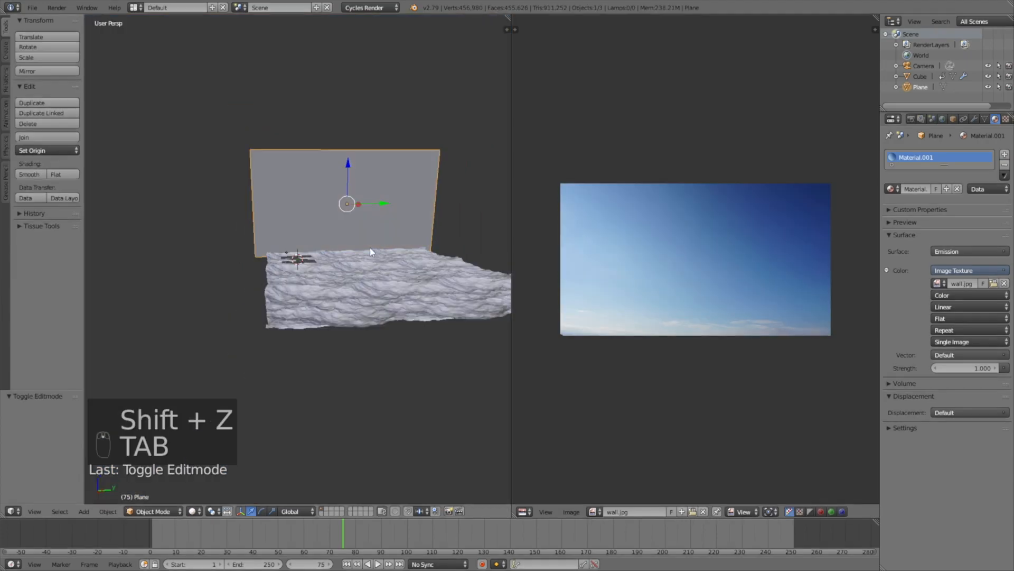
pyautogui.click(31, 7)
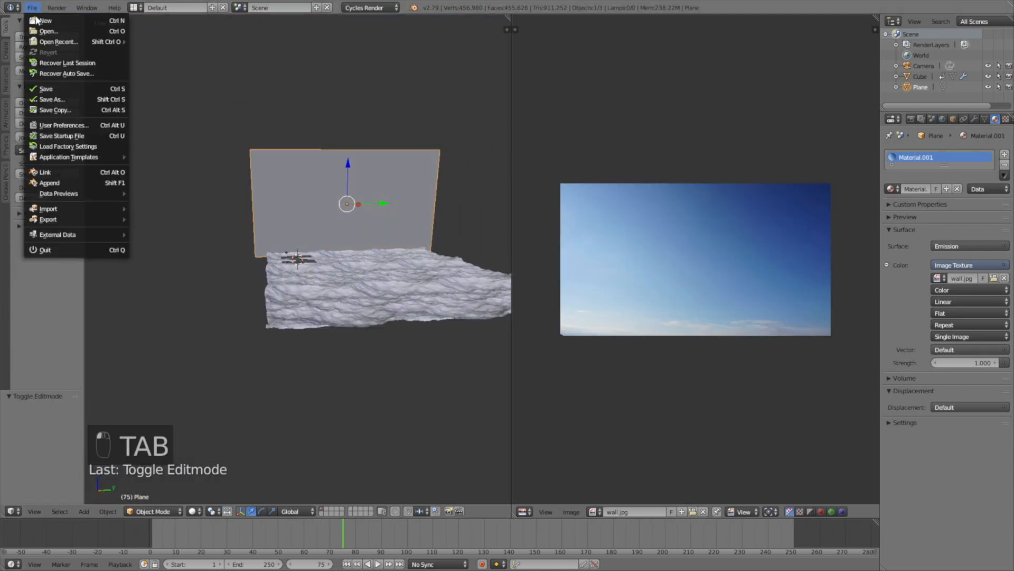
pyautogui.click(51, 98)
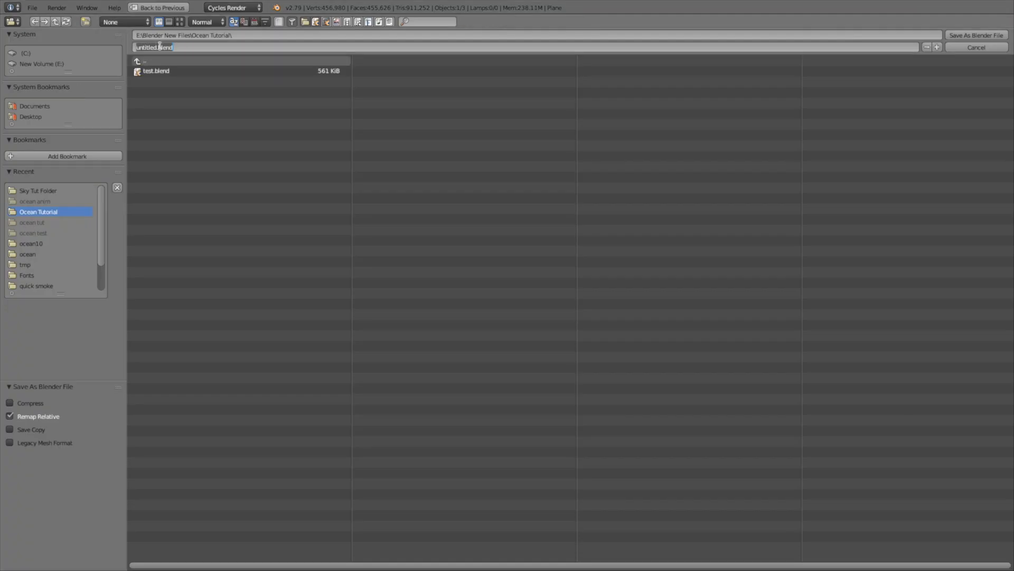
pyautogui.write('tutori')
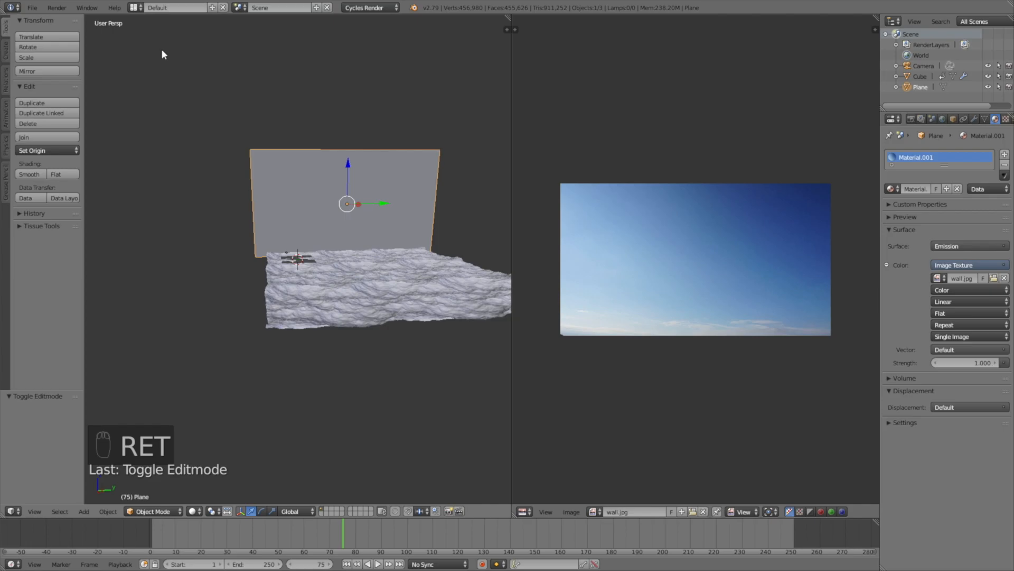
# Step: View through the camera, enlarge the sky wall and lower it 1.65 along Z
pyautogui.press('numpad_0')
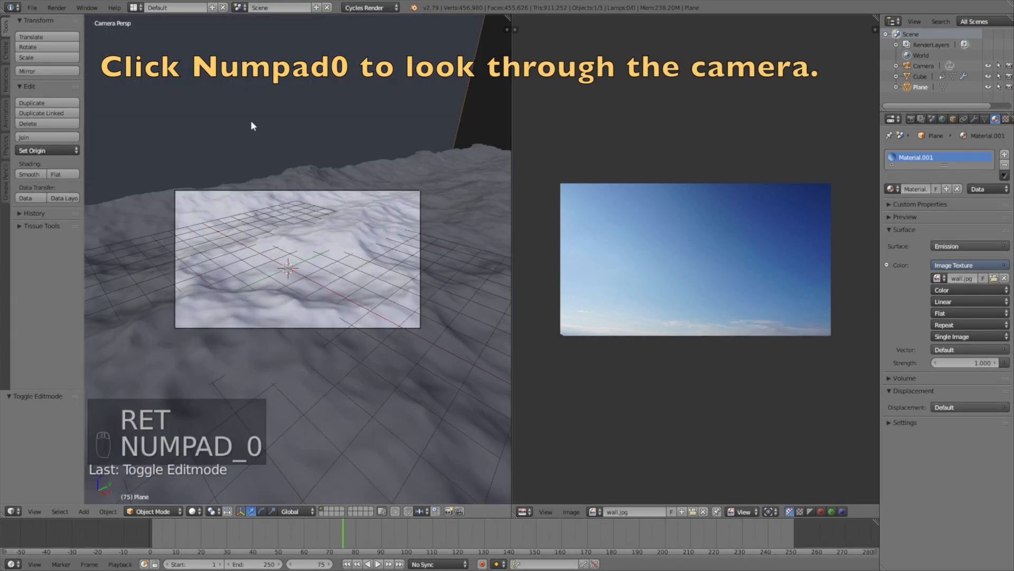
pyautogui.press('numpad_0')
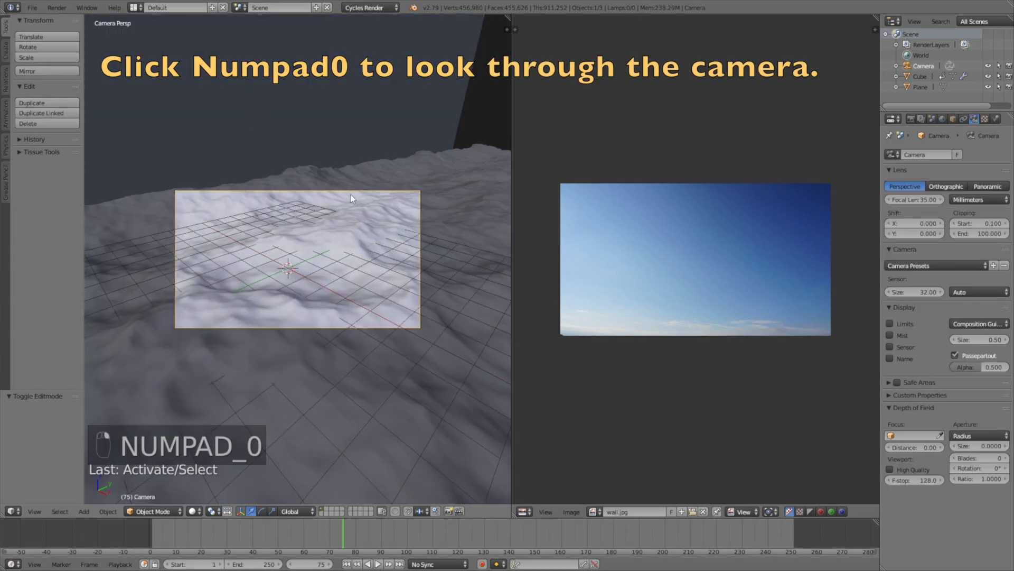
pyautogui.press('shift+f')
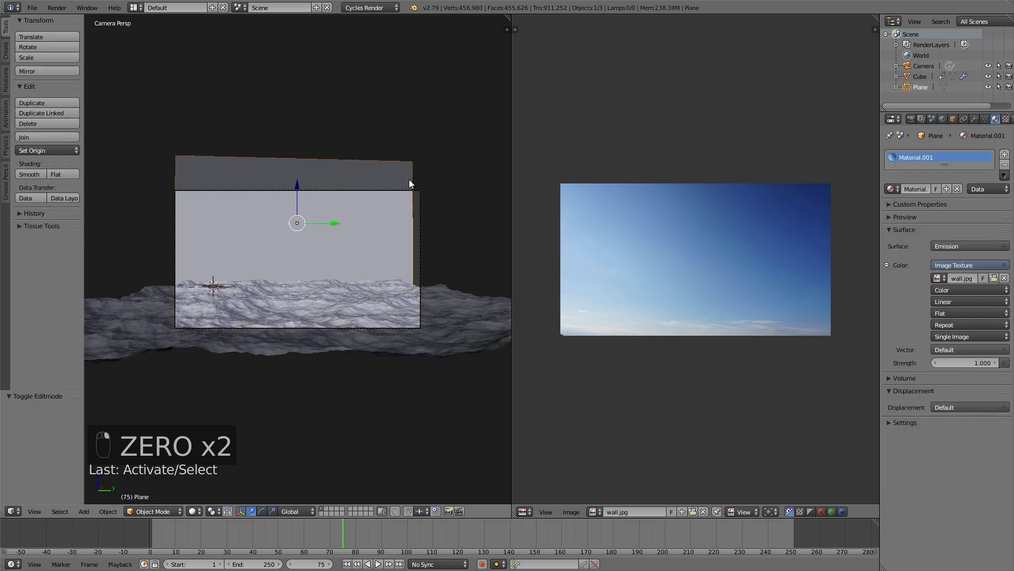
pyautogui.press('s')
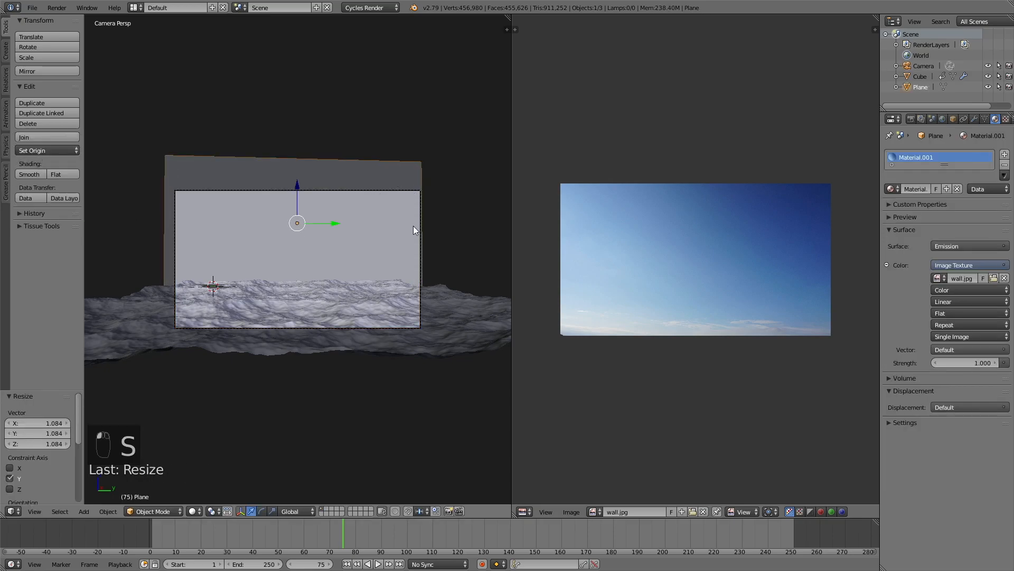
pyautogui.press('shift+z')
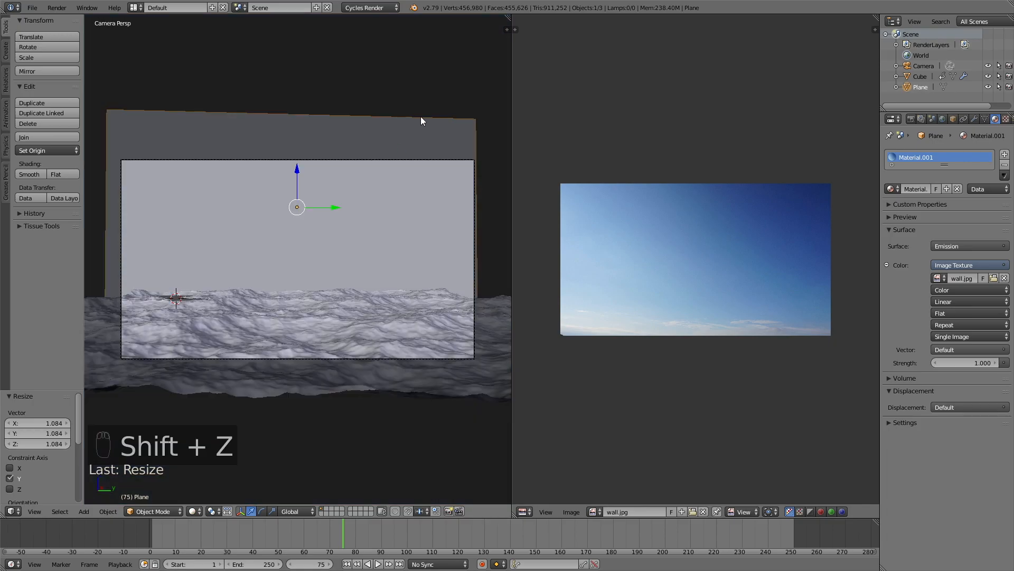
pyautogui.press('g')
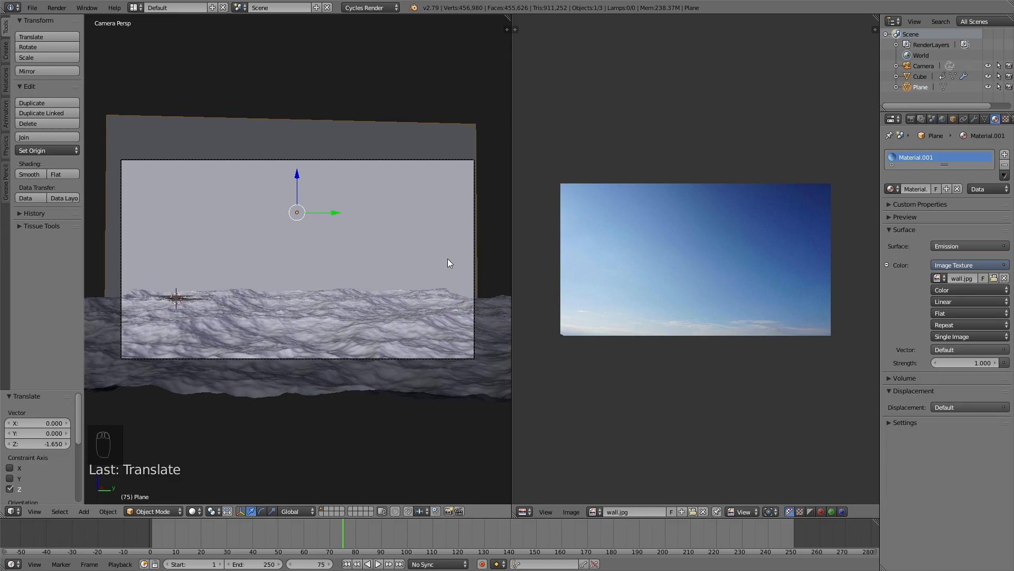
pyautogui.press('shift+f')
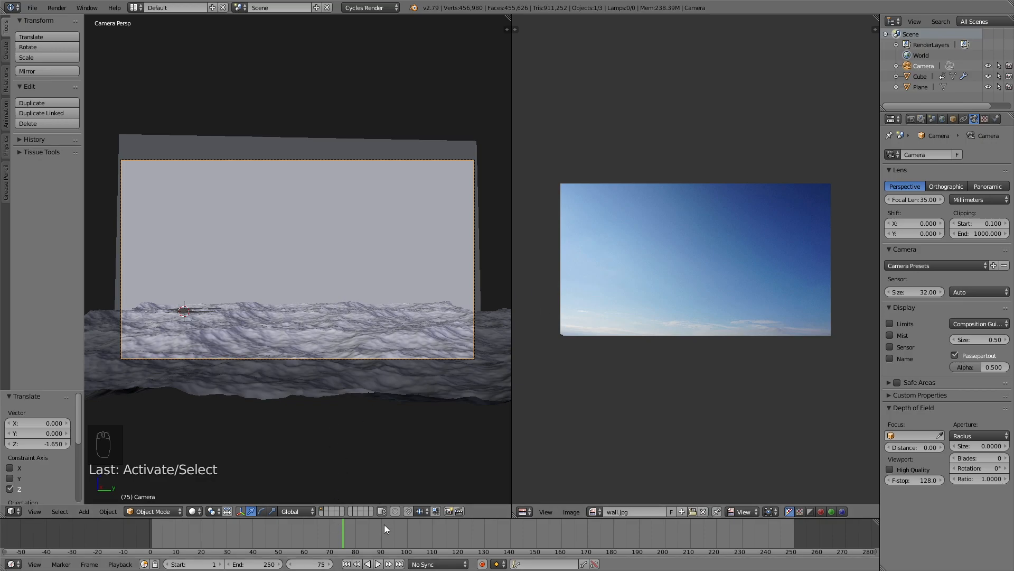
# Step: Check the rendered camera preview, lower the sky wall 1.36 on Z, and re-check
pyautogui.press('shift+z')
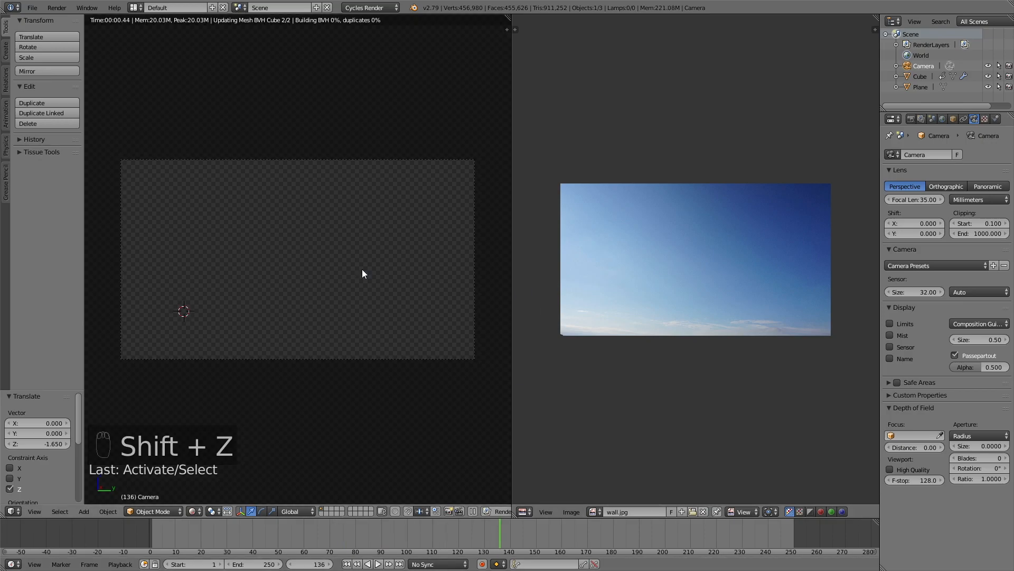
pyautogui.press('shift+z')
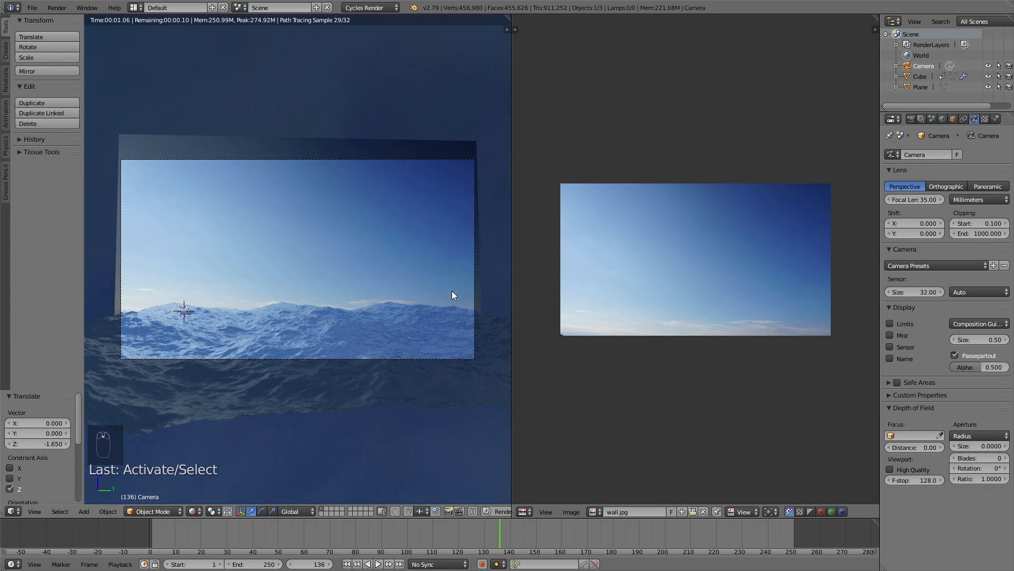
pyautogui.press('shift+z')
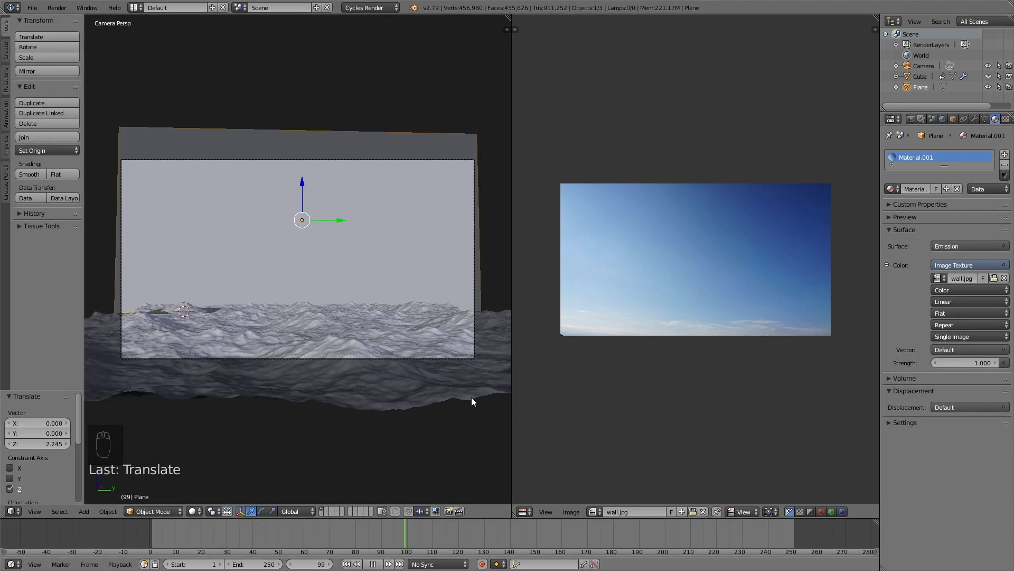
pyautogui.press('g')
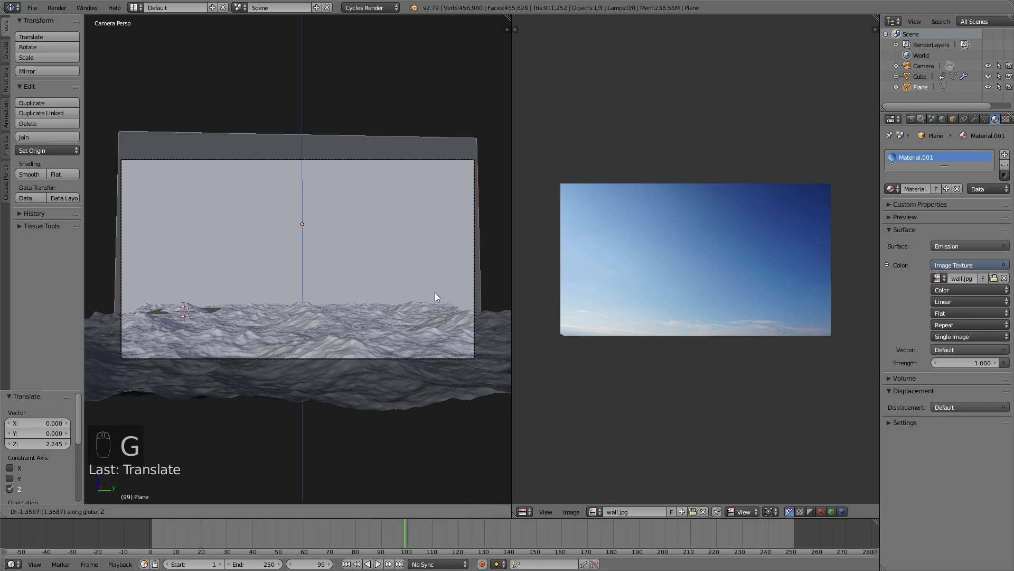
pyautogui.press('shift+z')
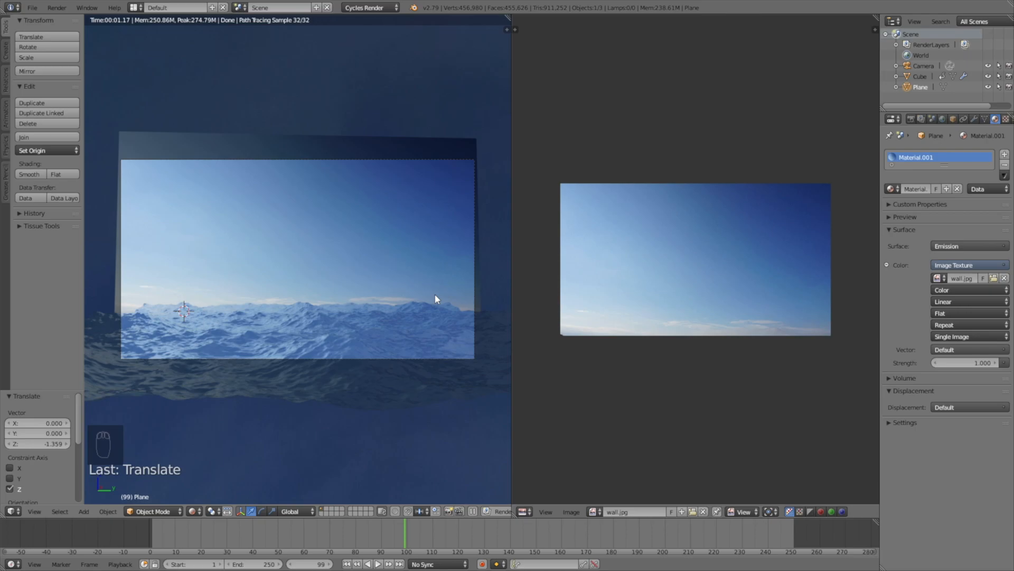
pyautogui.moveTo(512, 214)
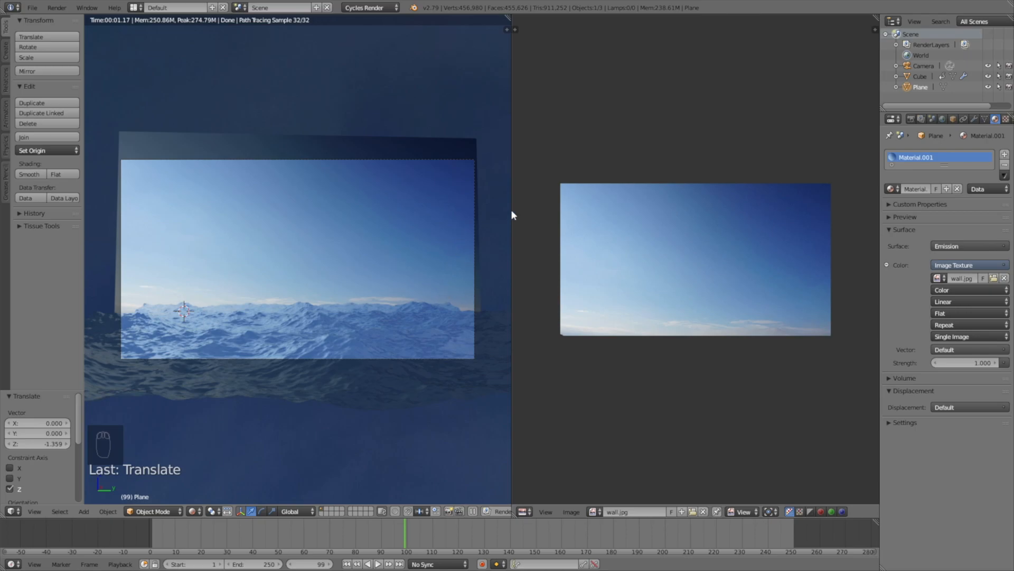
# Step: Set the render output path to the ocean animation folder in C:\tmp
pyautogui.click(893, 119)
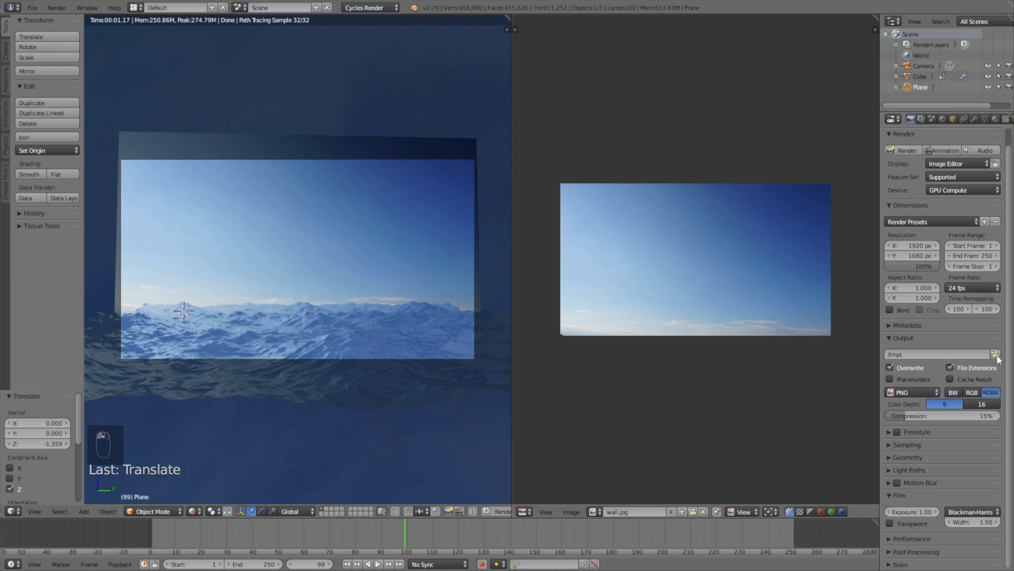
pyautogui.click(998, 354)
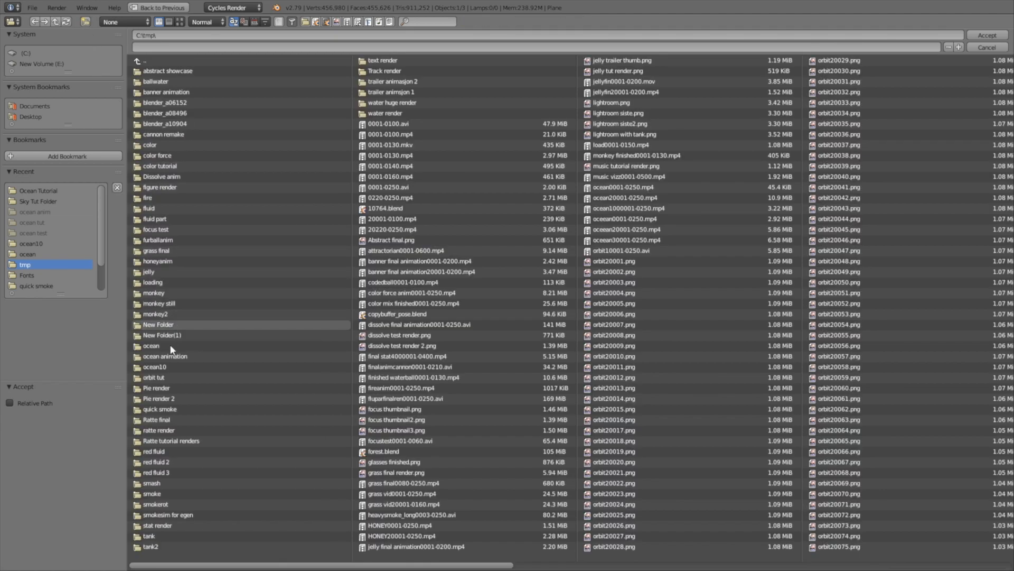
pyautogui.doubleClick(165, 356)
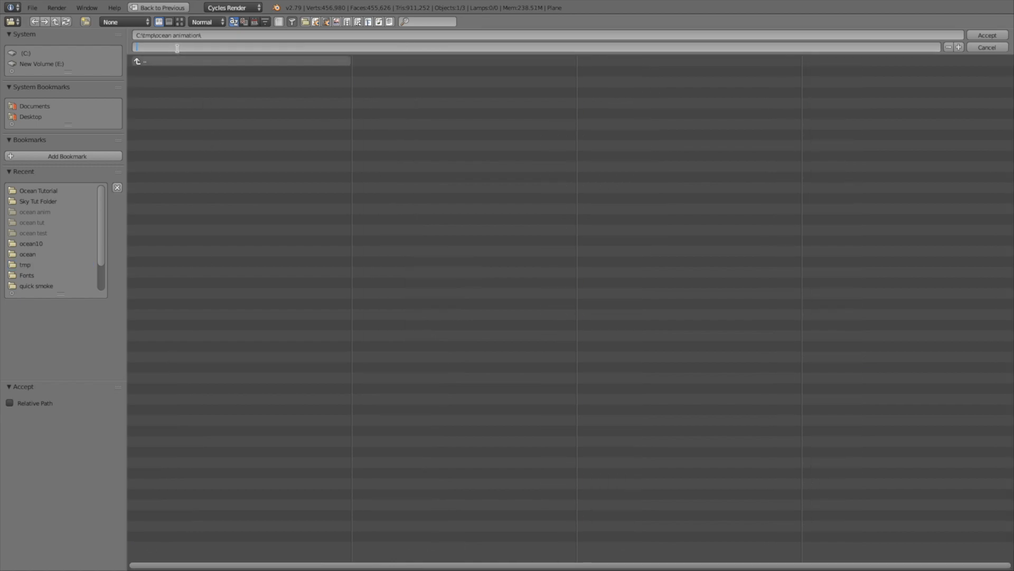
pyautogui.click(987, 35)
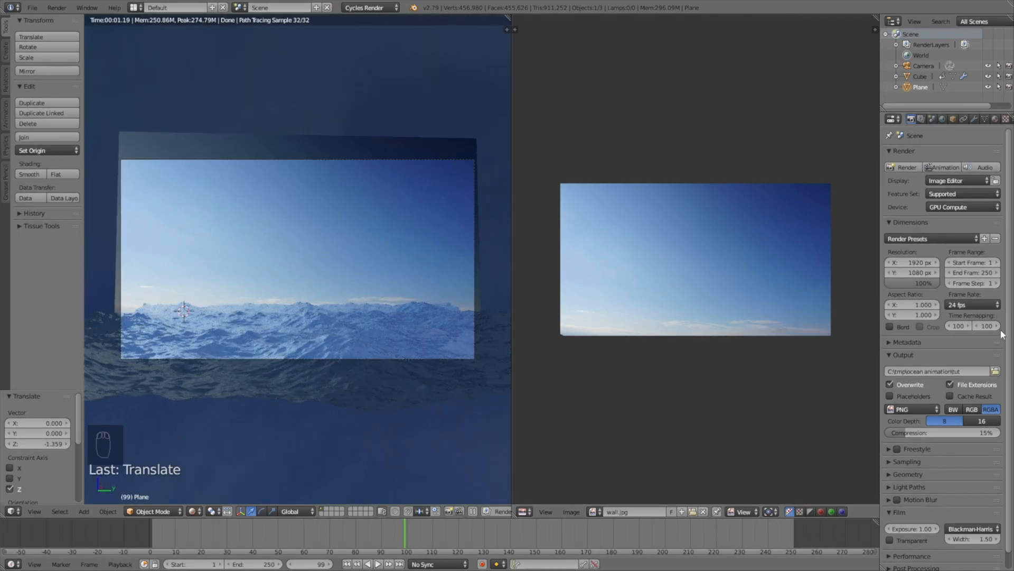
# Step: Expand Sampling, set render samples to 300, and scroll through the render settings
pyautogui.click(909, 461)
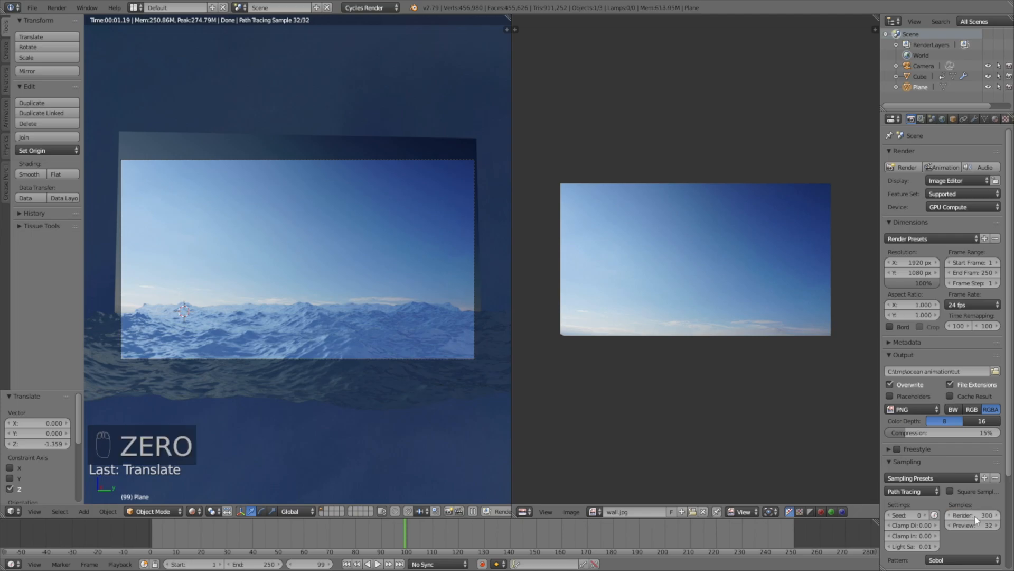
pyautogui.scroll(-3)
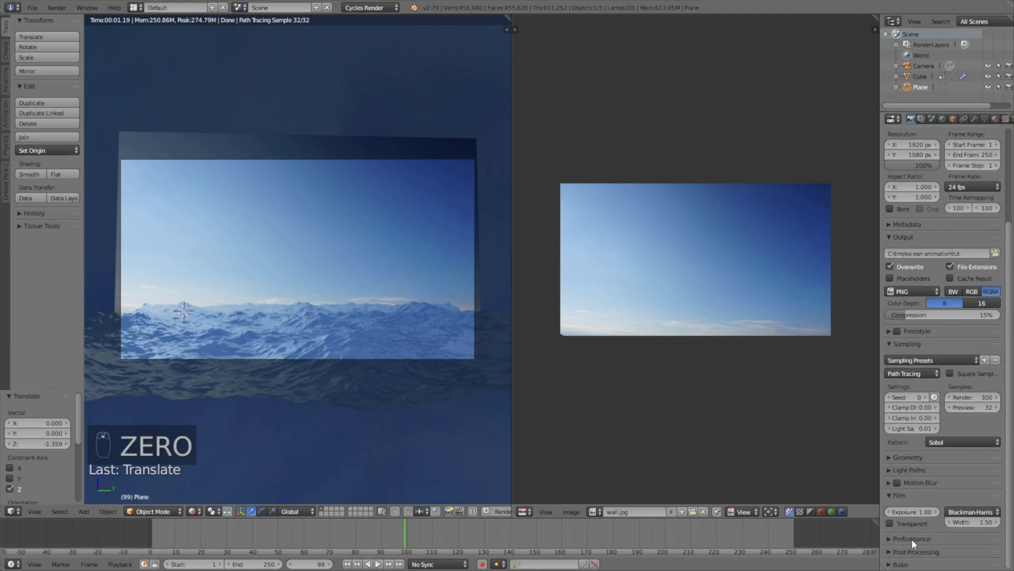
pyautogui.scroll(-3)
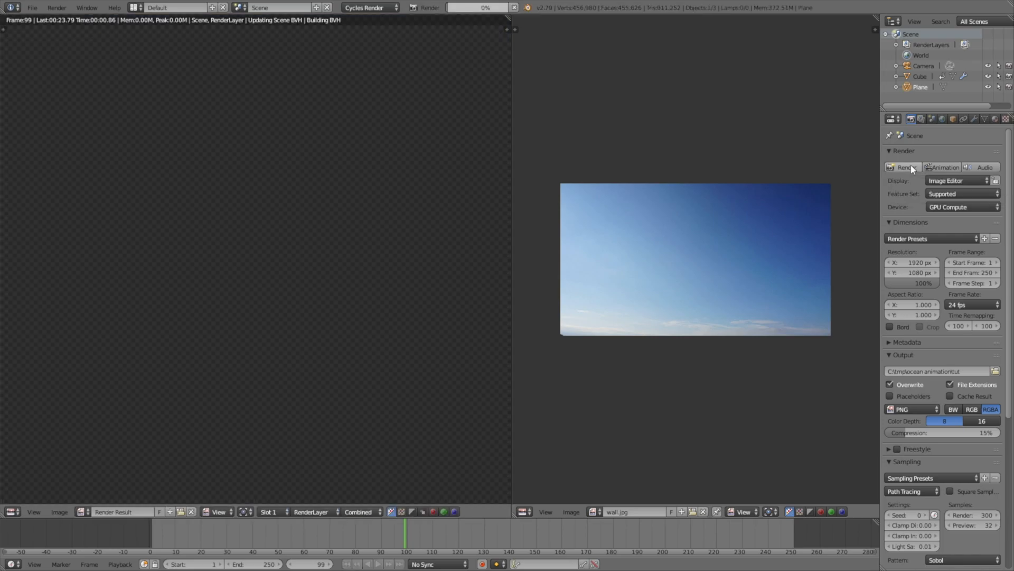
# Step: Render frame 99 as a still, then start rendering the full animation
pyautogui.click(905, 167)
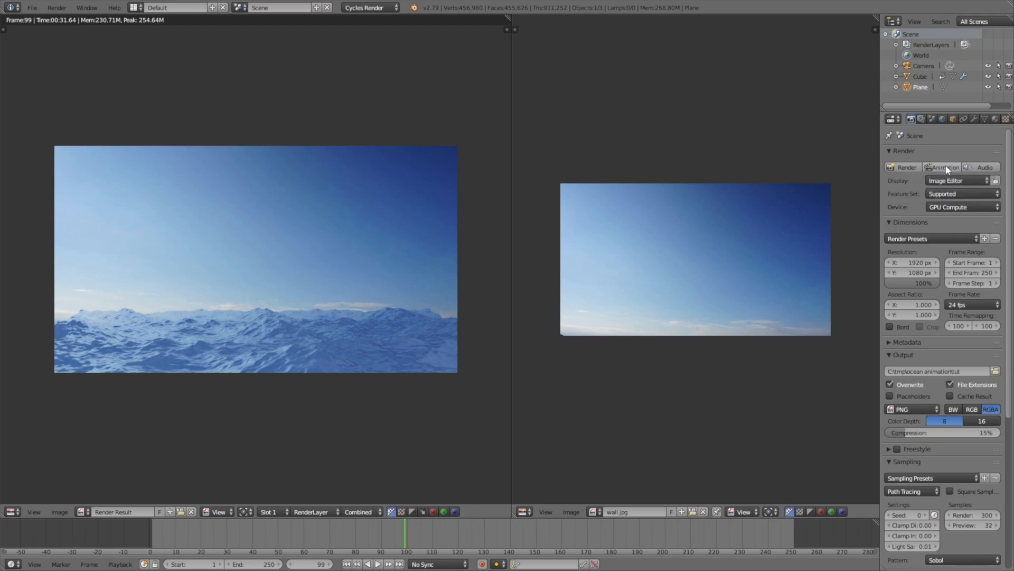
pyautogui.click(946, 167)
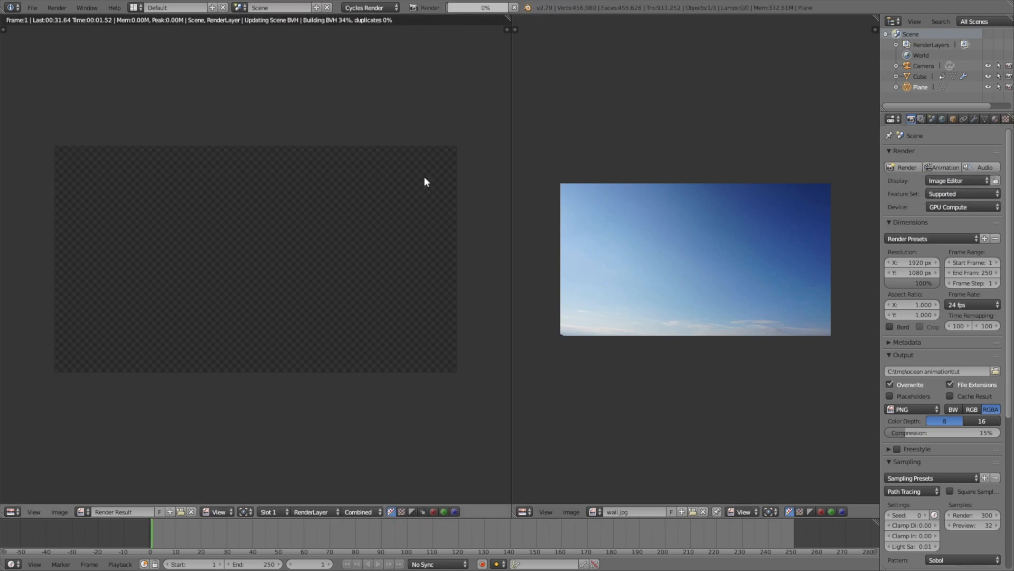